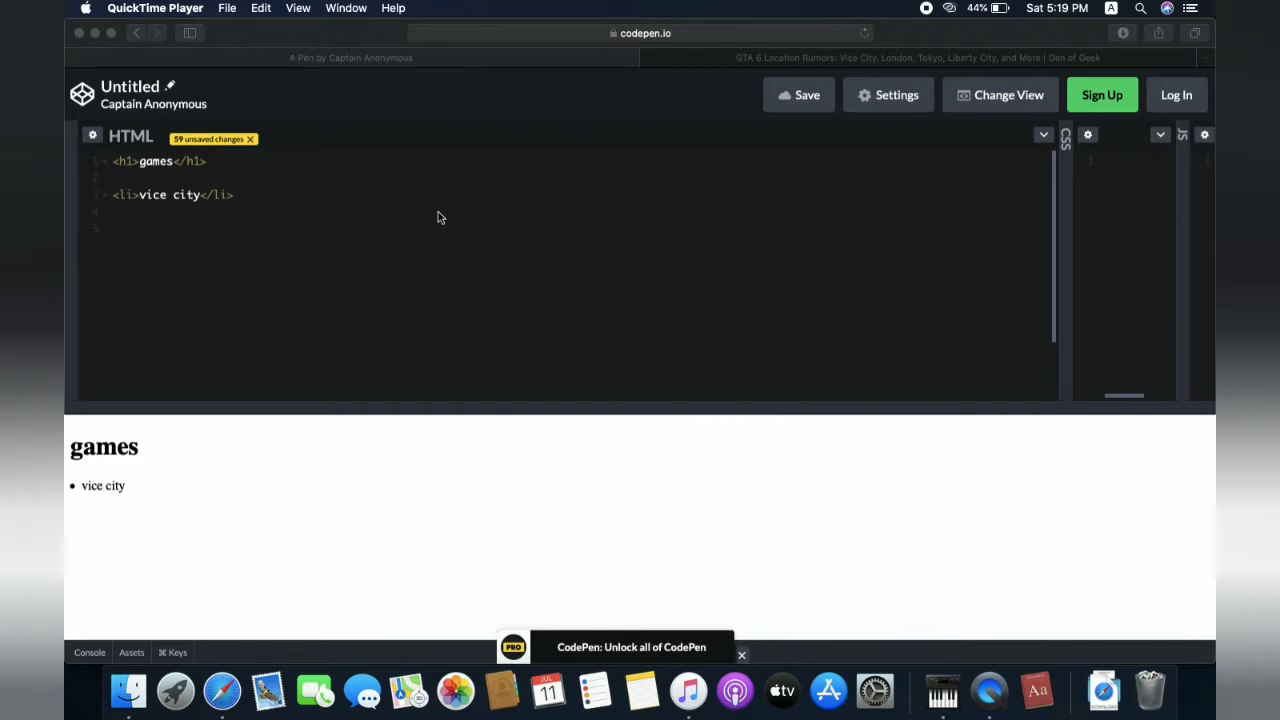
{"action": "mouse_move", "coordinate": [183, 185]}
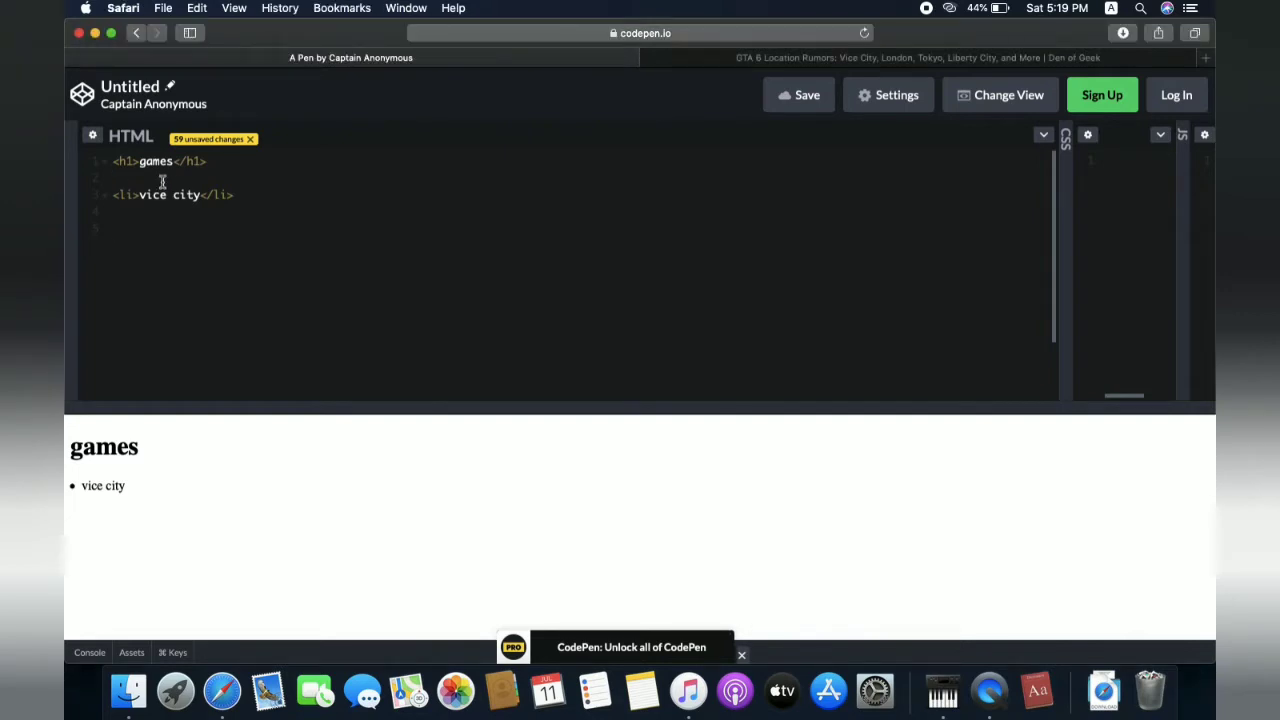
Step: Write an <img src=""> tag with an empty source between the games heading and the vice city item
{"action": "type", "text": "<i"}
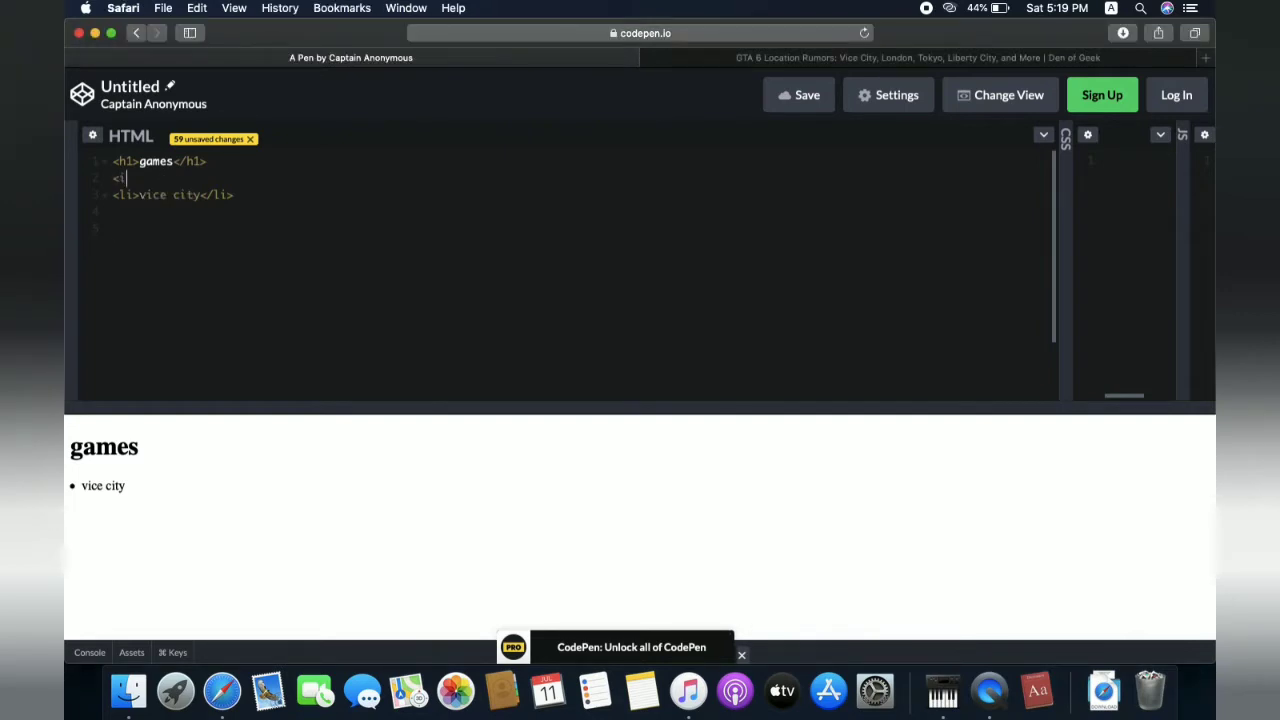
{"action": "type", "text": "mg sr"}
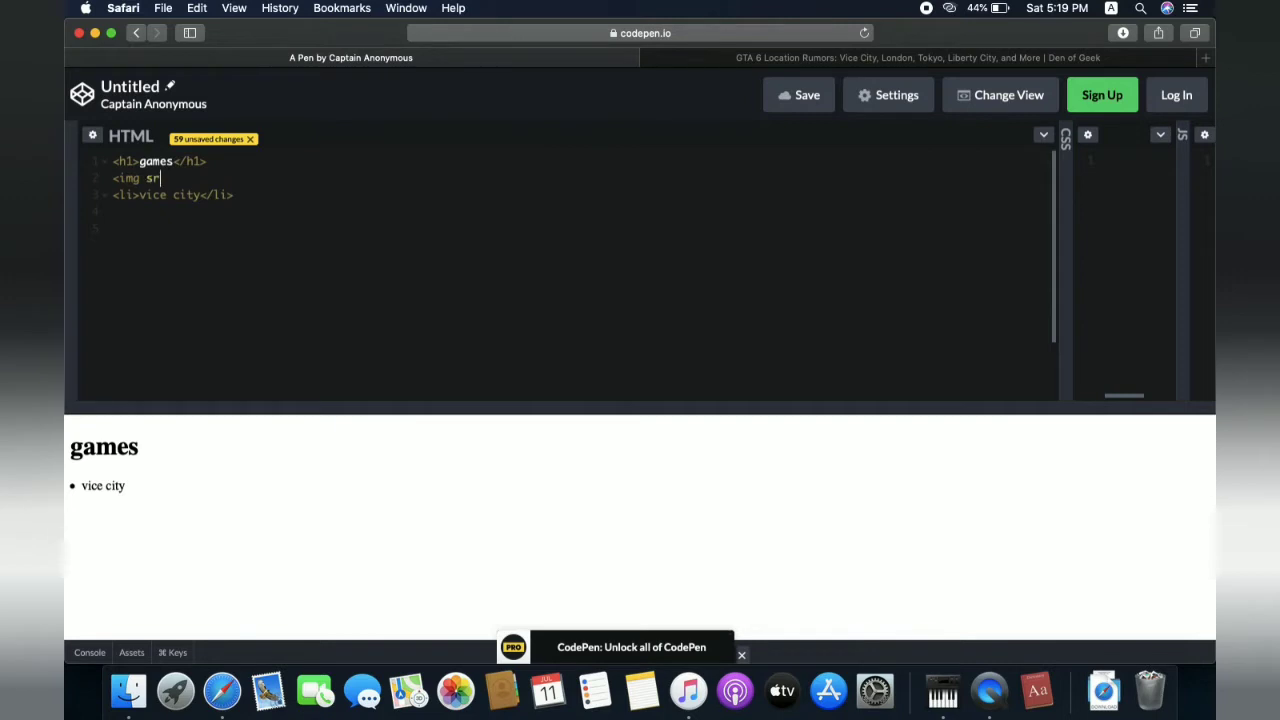
{"action": "type", "text": "c=\"\""}
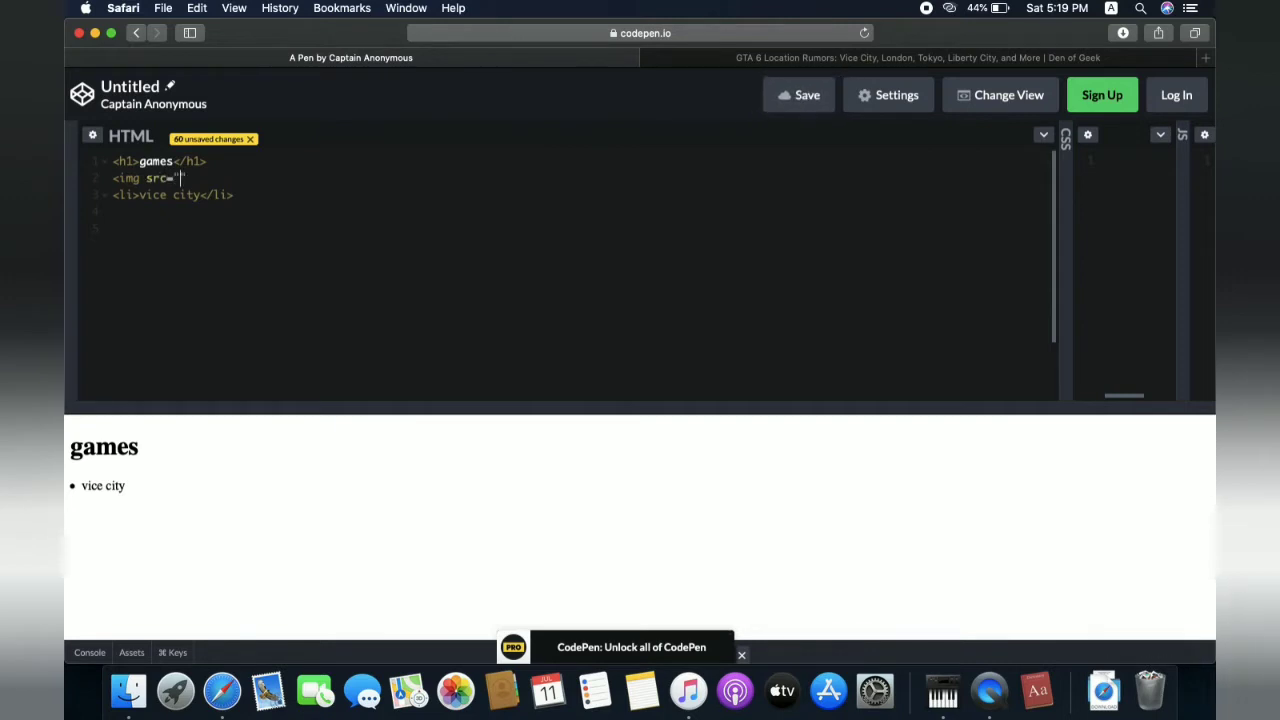
{"action": "type", "text": "\""}
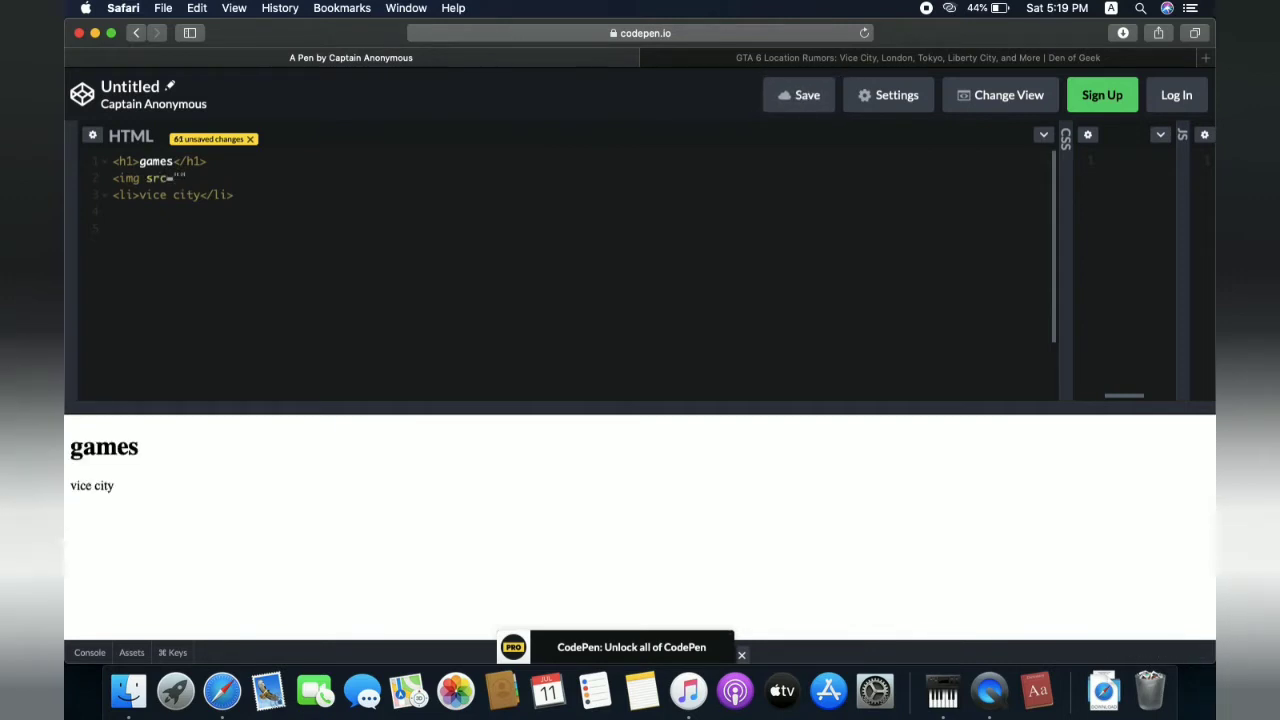
{"action": "type", "text": ">"}
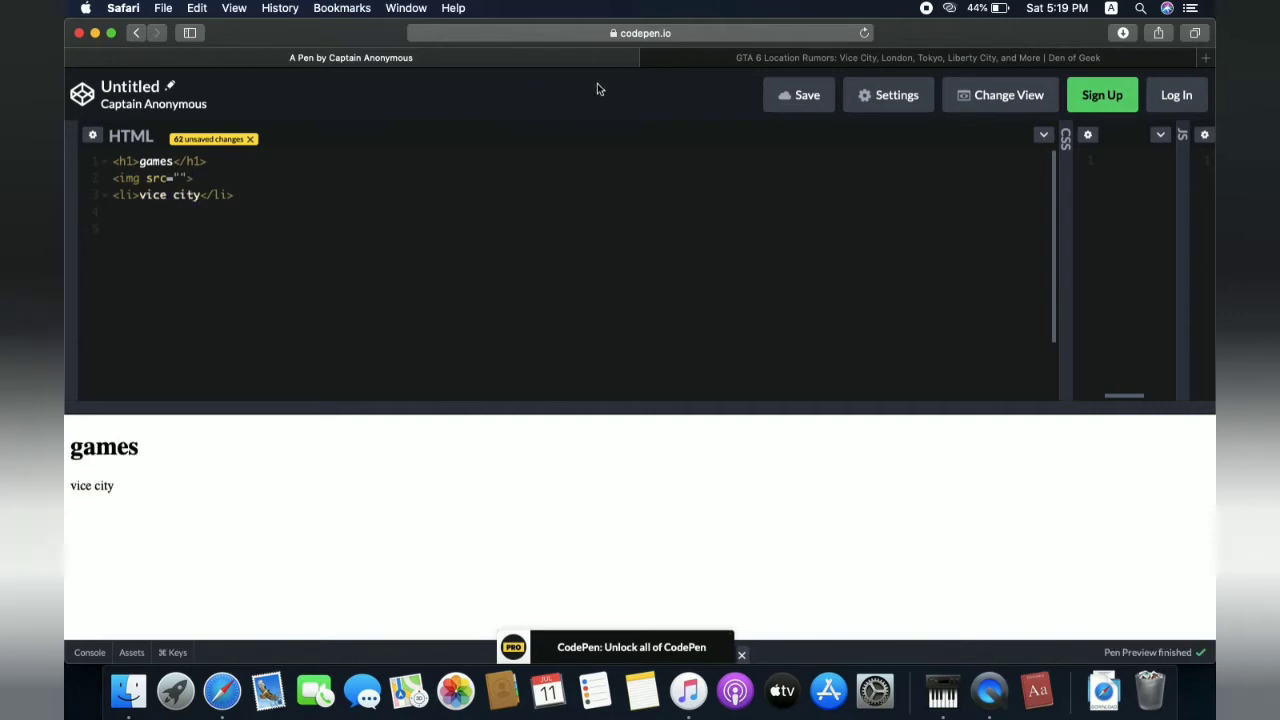
Step: Copy the image address of the Vice City gameplay photo in the Den of Geek article
{"action": "left_click", "coordinate": [900, 57]}
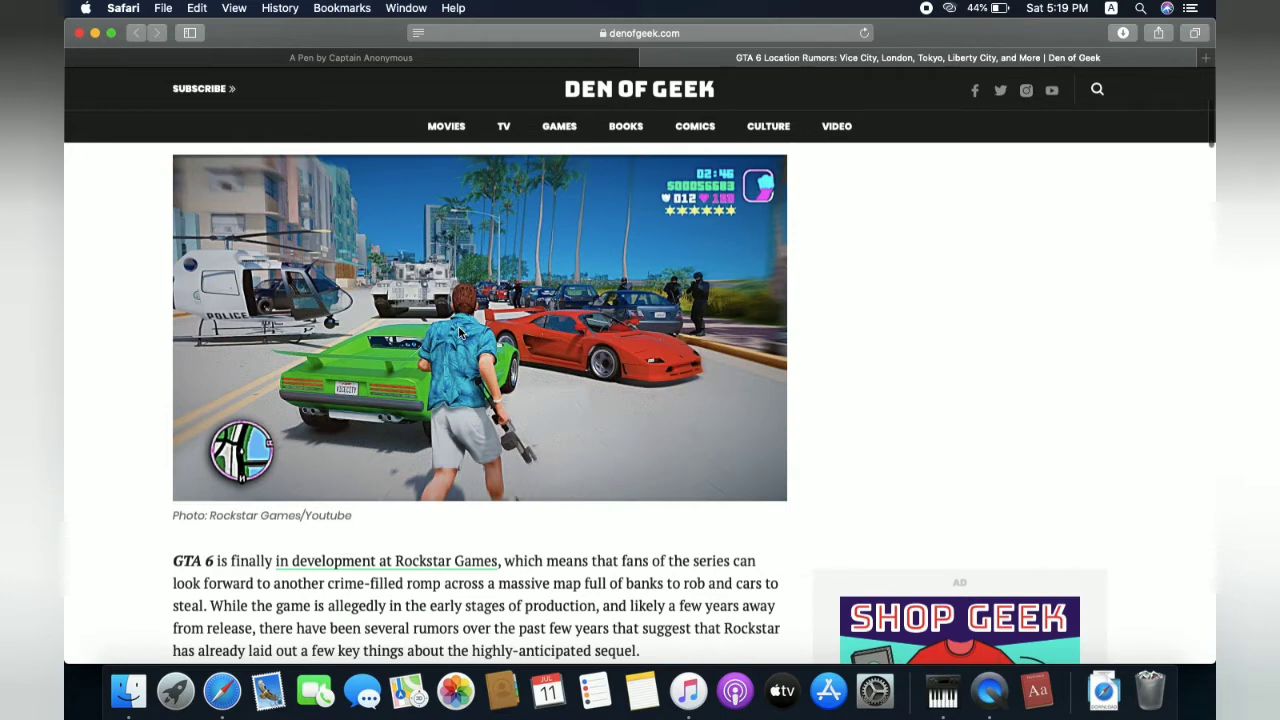
{"action": "right_click", "coordinate": [460, 332]}
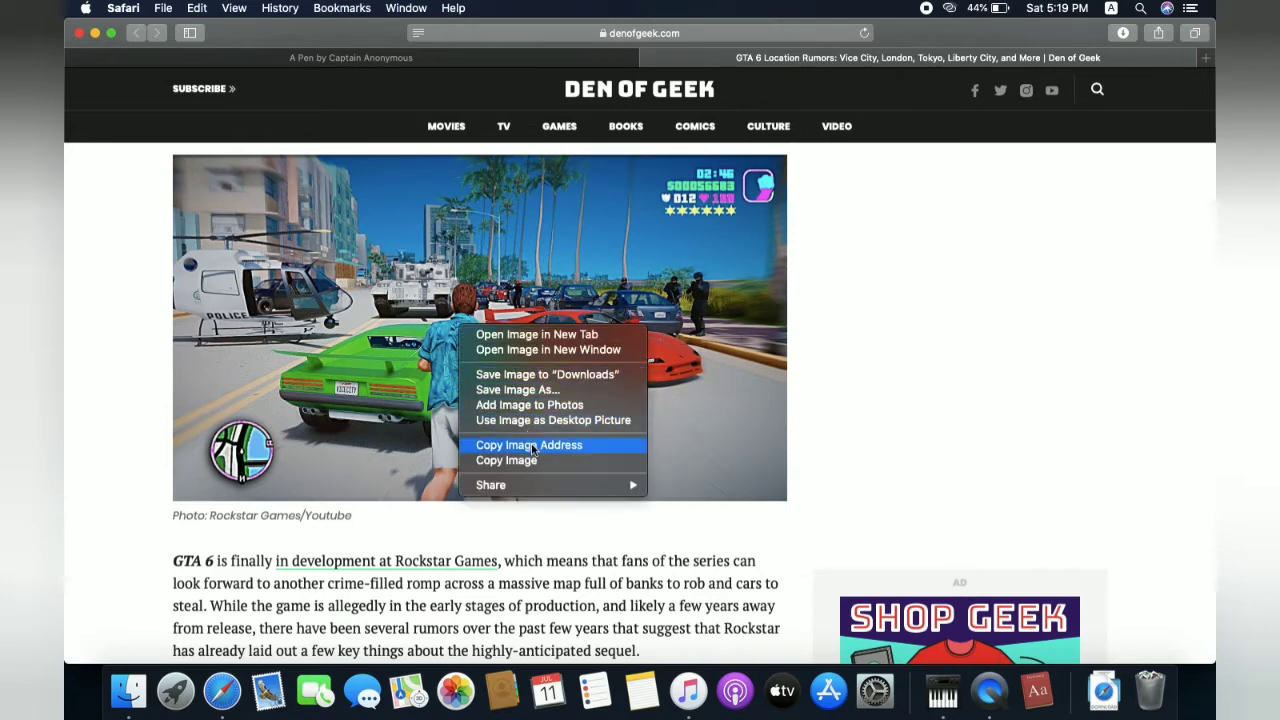
{"action": "mouse_move", "coordinate": [507, 460]}
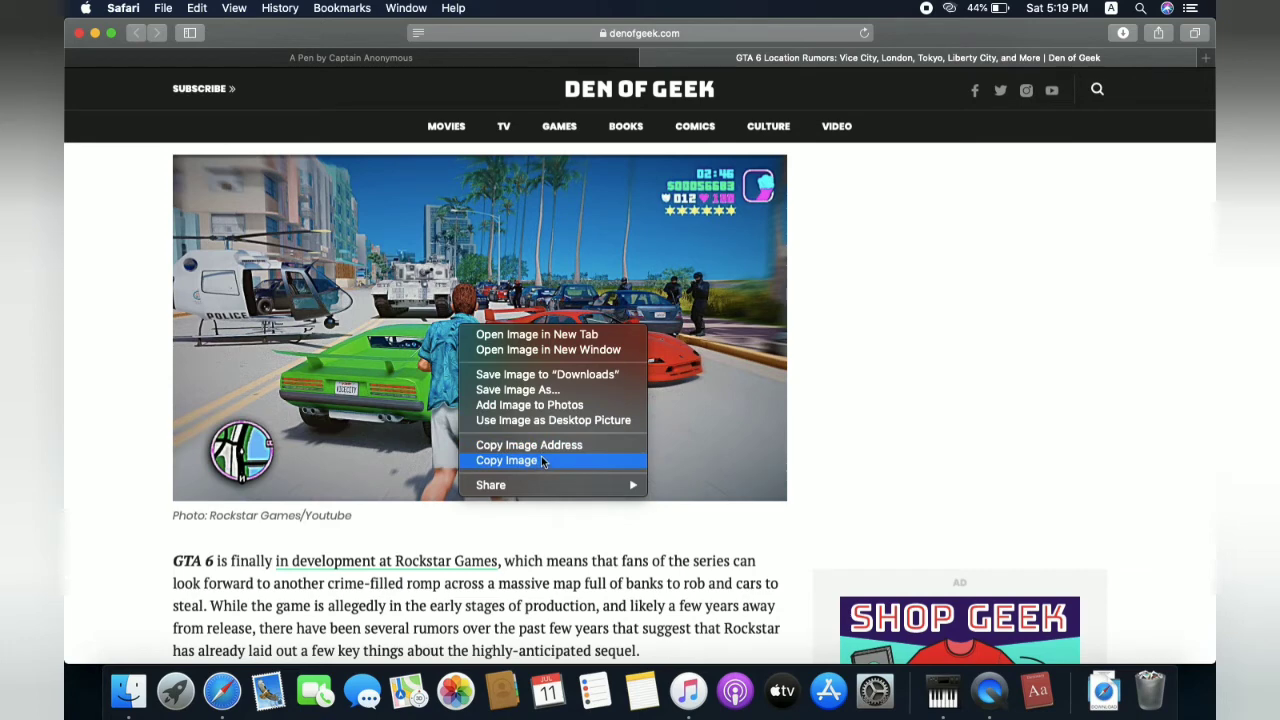
{"action": "left_click", "coordinate": [507, 460]}
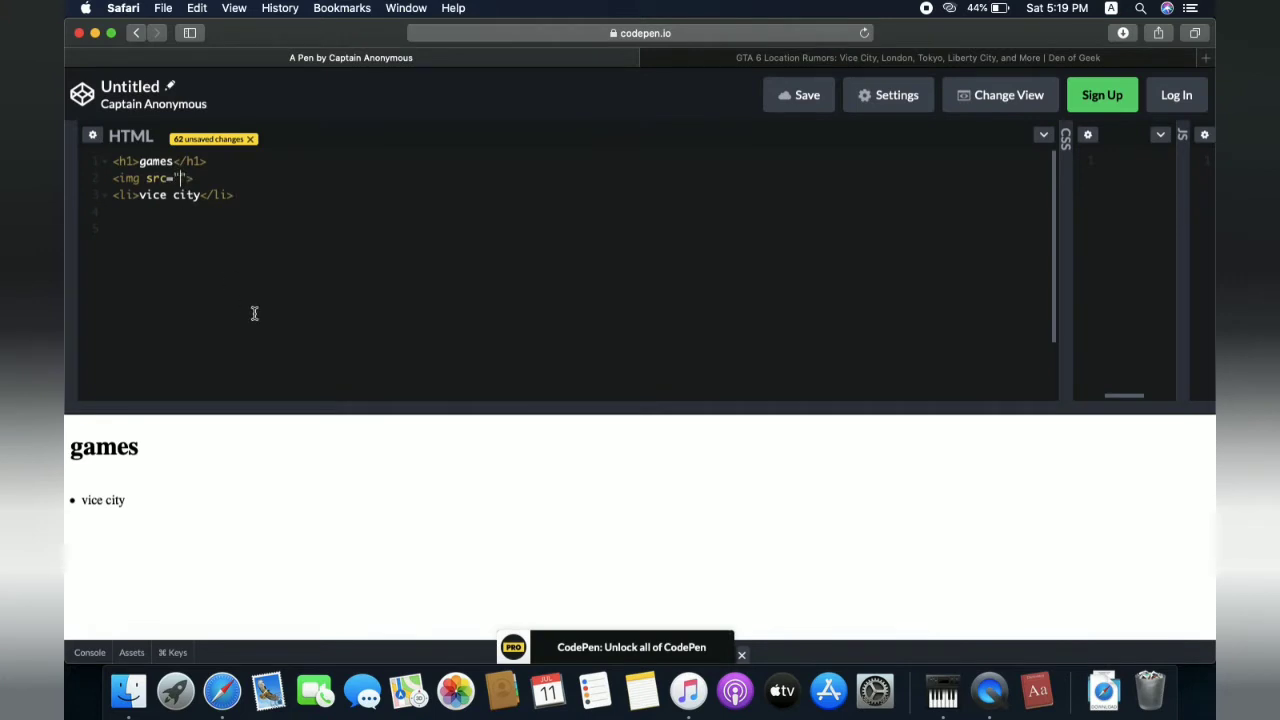
Step: Fill the image source with the denofgeek.com gta-6-vice-city-location-rumors photo URL
{"action": "type", "text": "https://www.denofgeek.com/wp-content/uploads/2020/04/gta-6-vice-city-location-rumors.jpg?resize=768%2C432"}
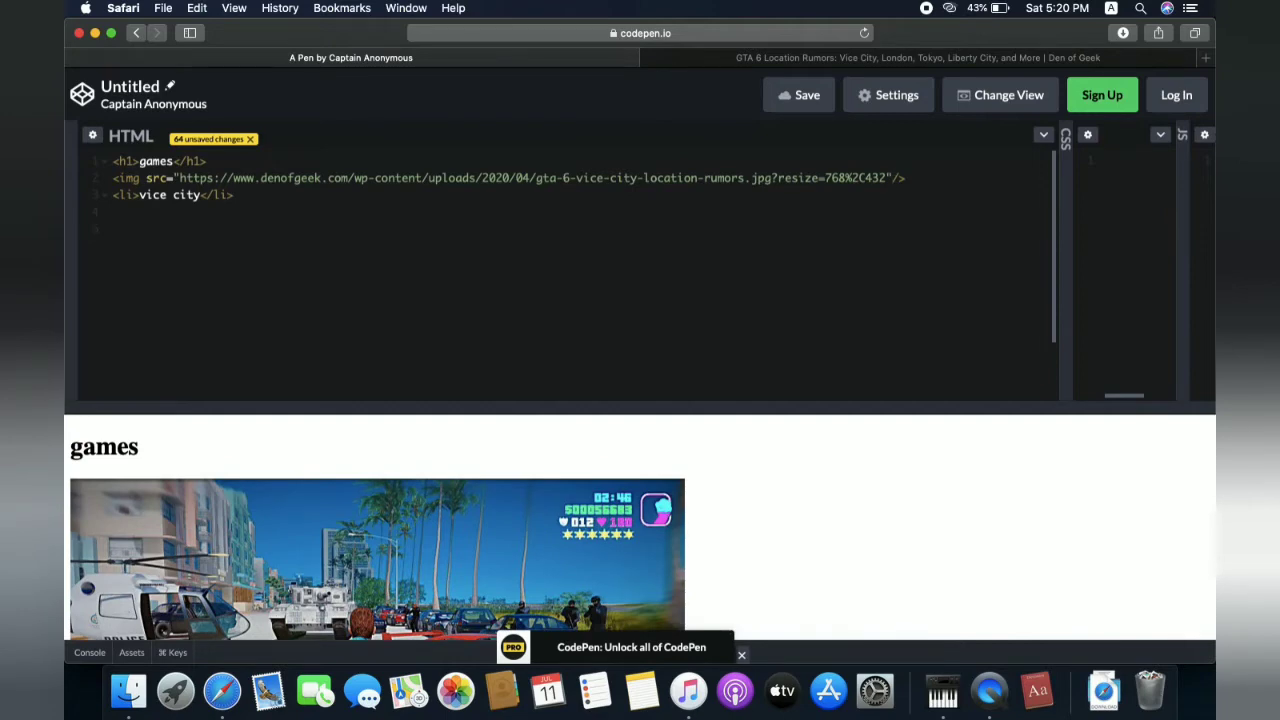
{"action": "type", "text": "width"}
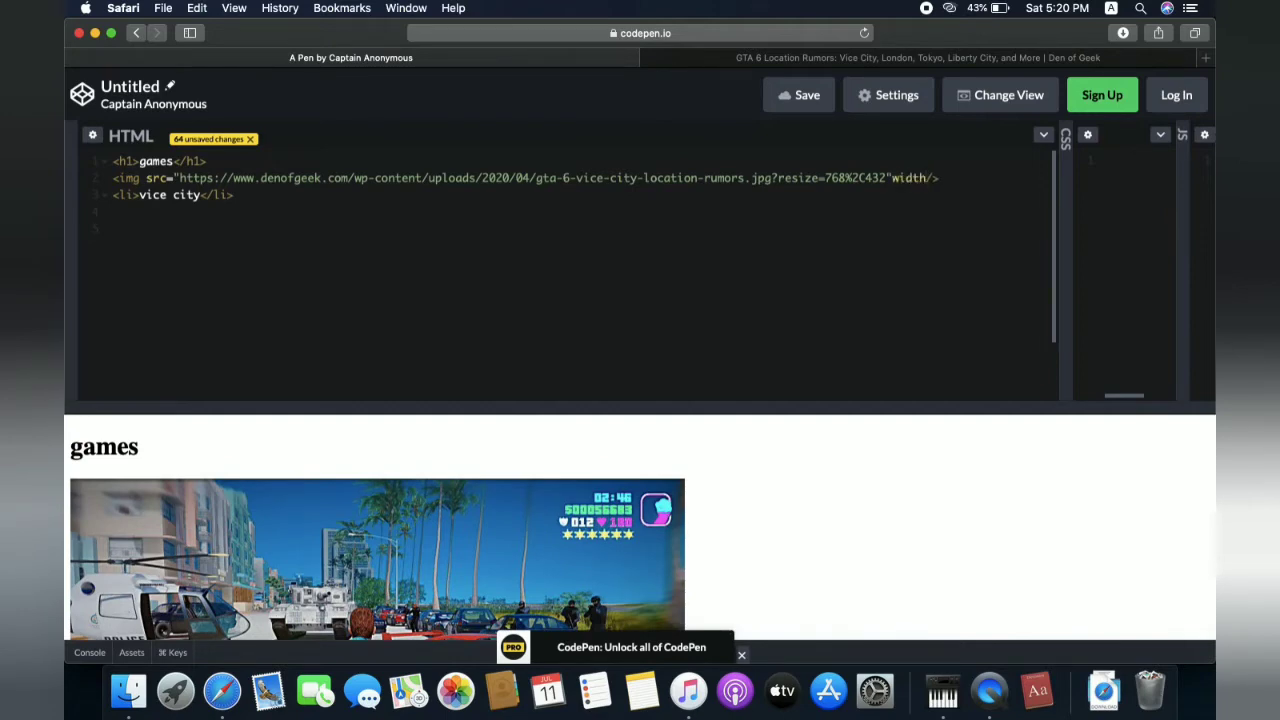
{"action": "type", "text": "=\""}
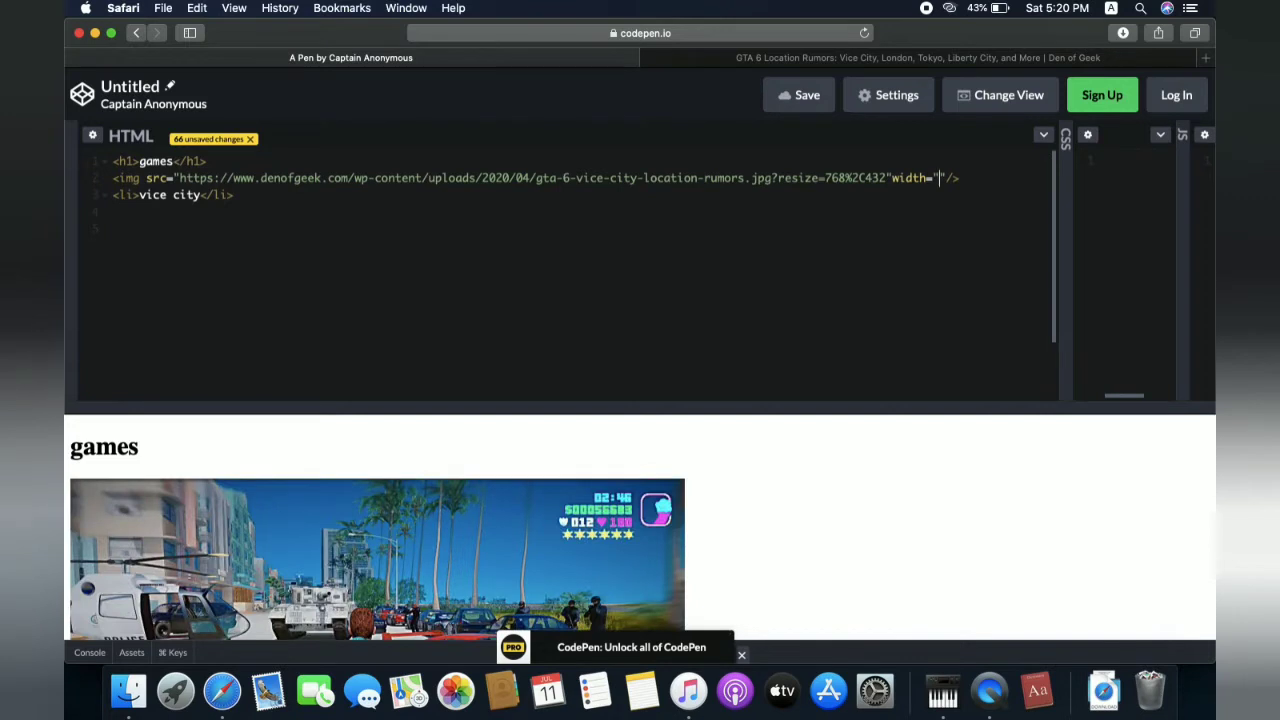
{"action": "type", "text": "90"}
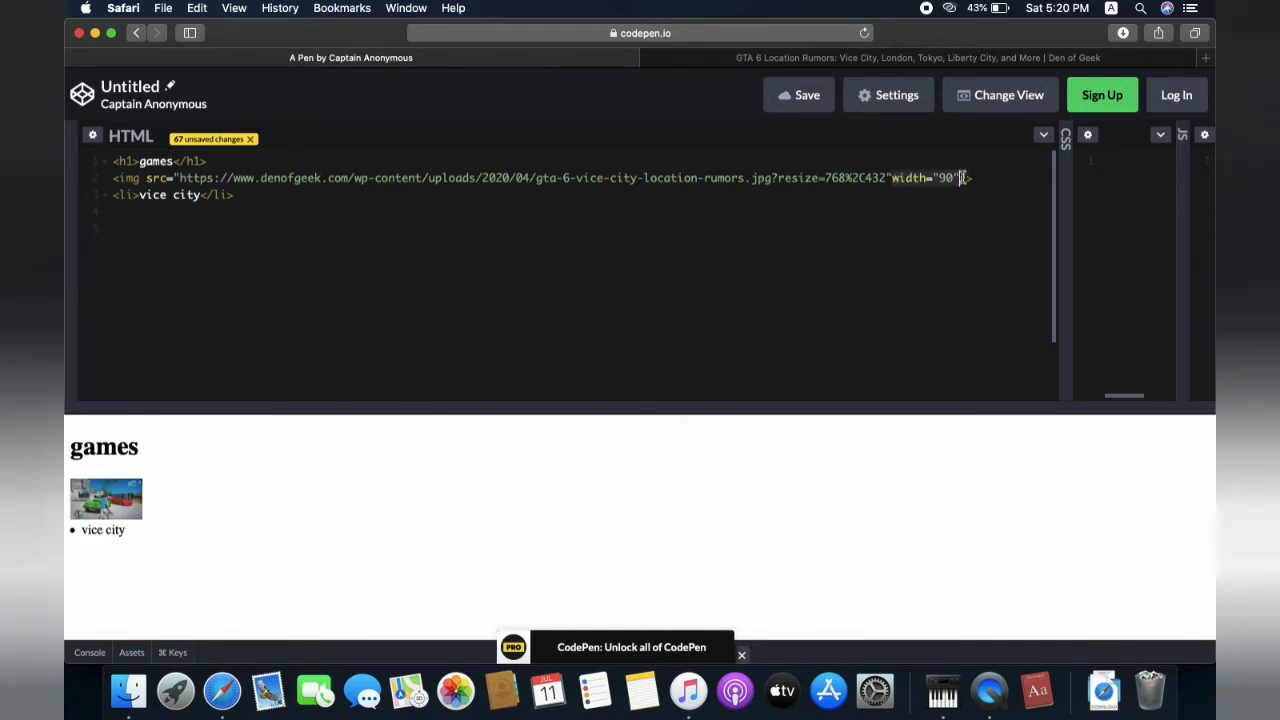
{"action": "key", "text": "Backspace"}
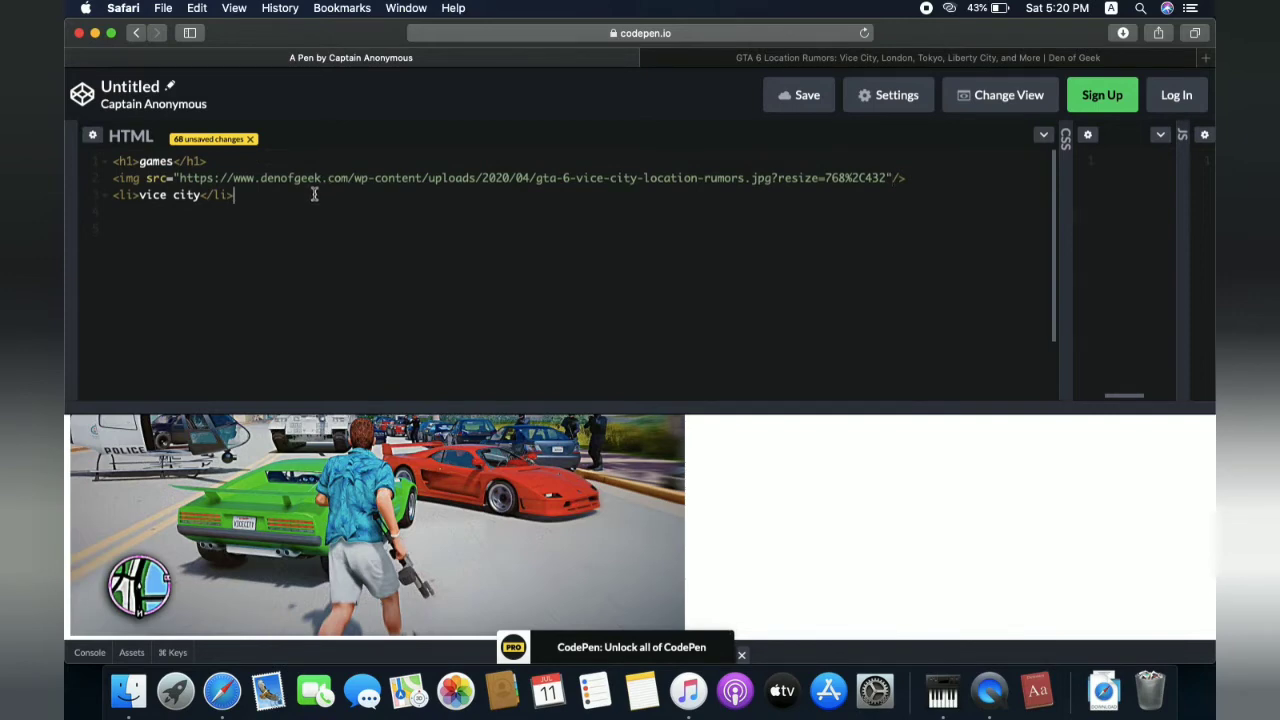
Step: Write an <a href=""> tag on a new line below the vice city item, ready for the article address
{"action": "key", "text": "Return"}
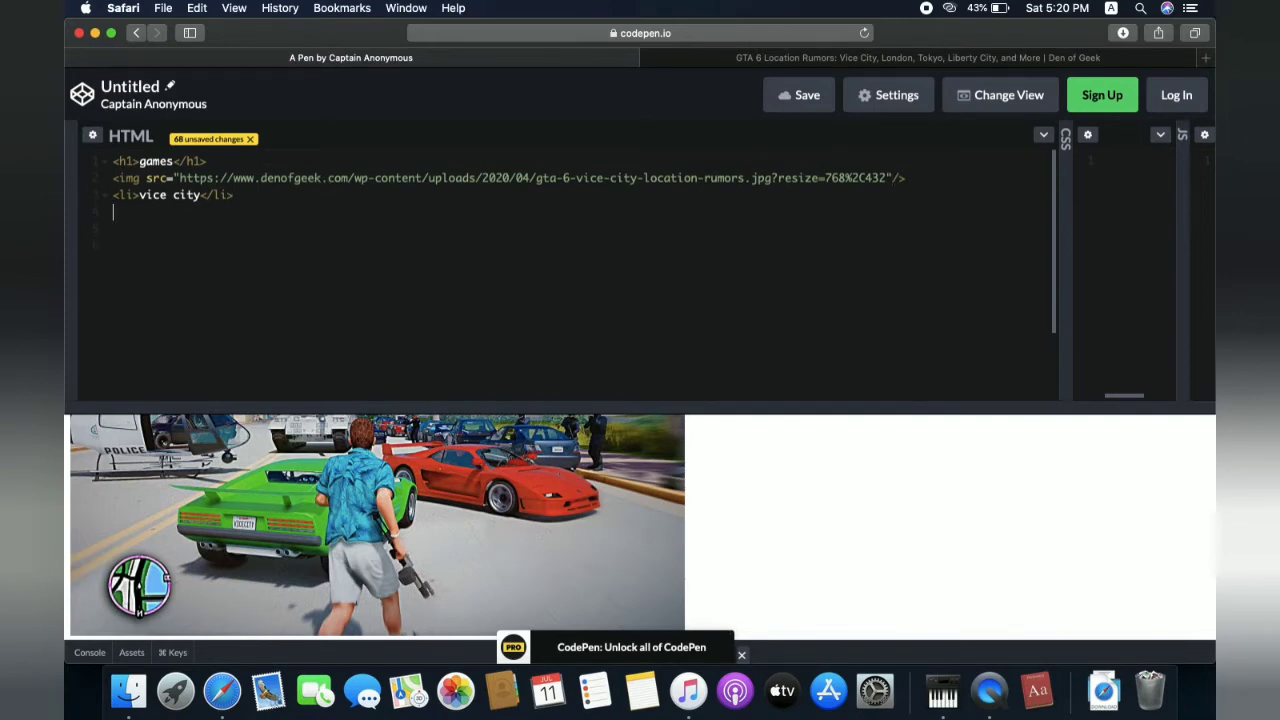
{"action": "type", "text": "<"}
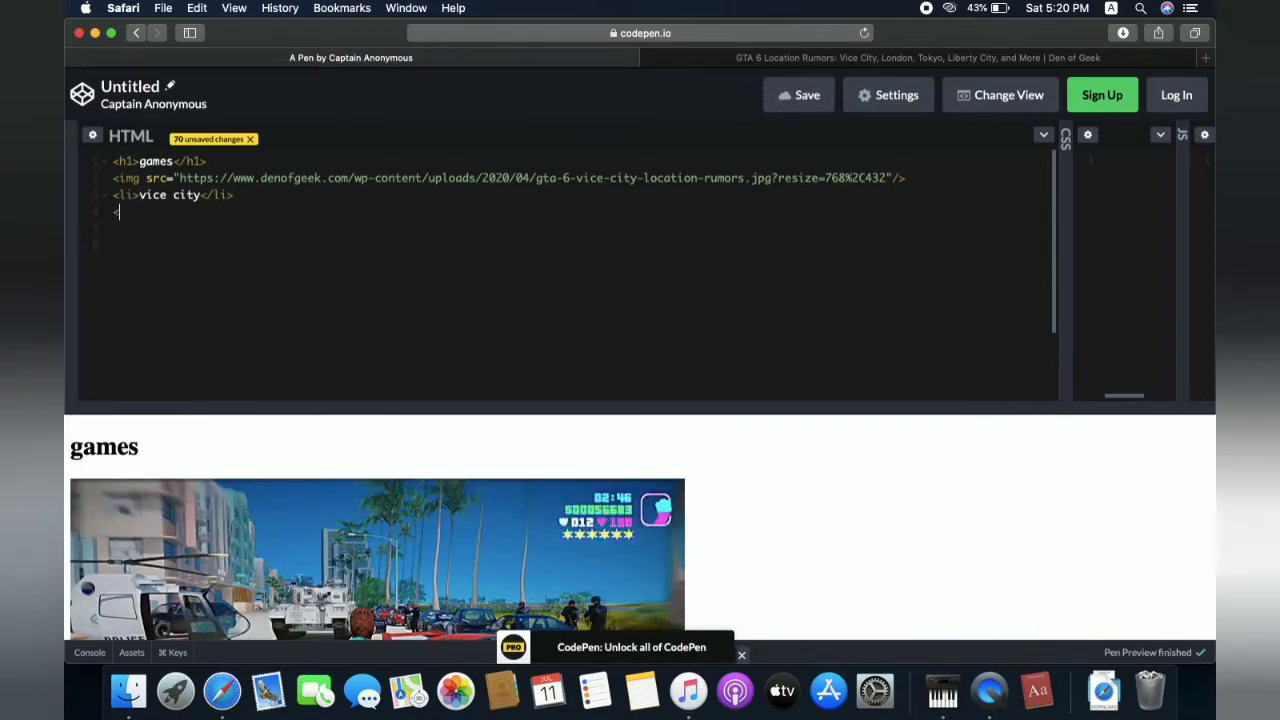
{"action": "type", "text": "<a"}
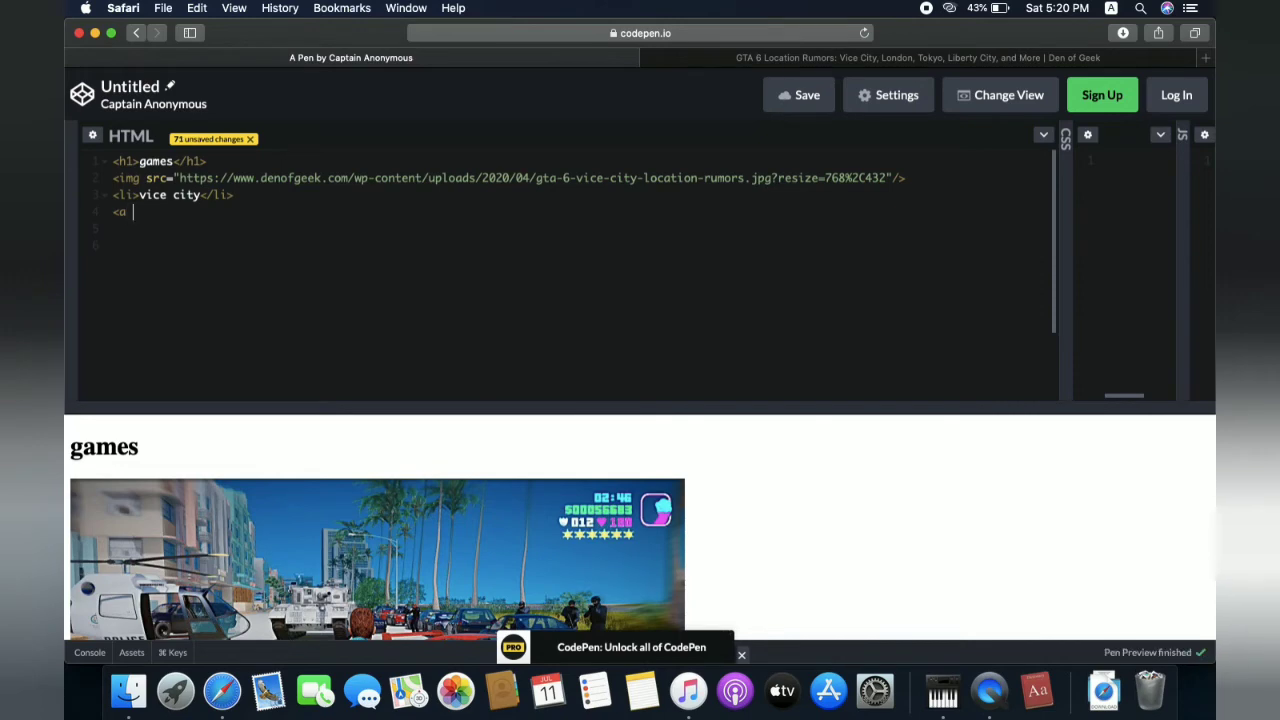
{"action": "type", "text": "href"}
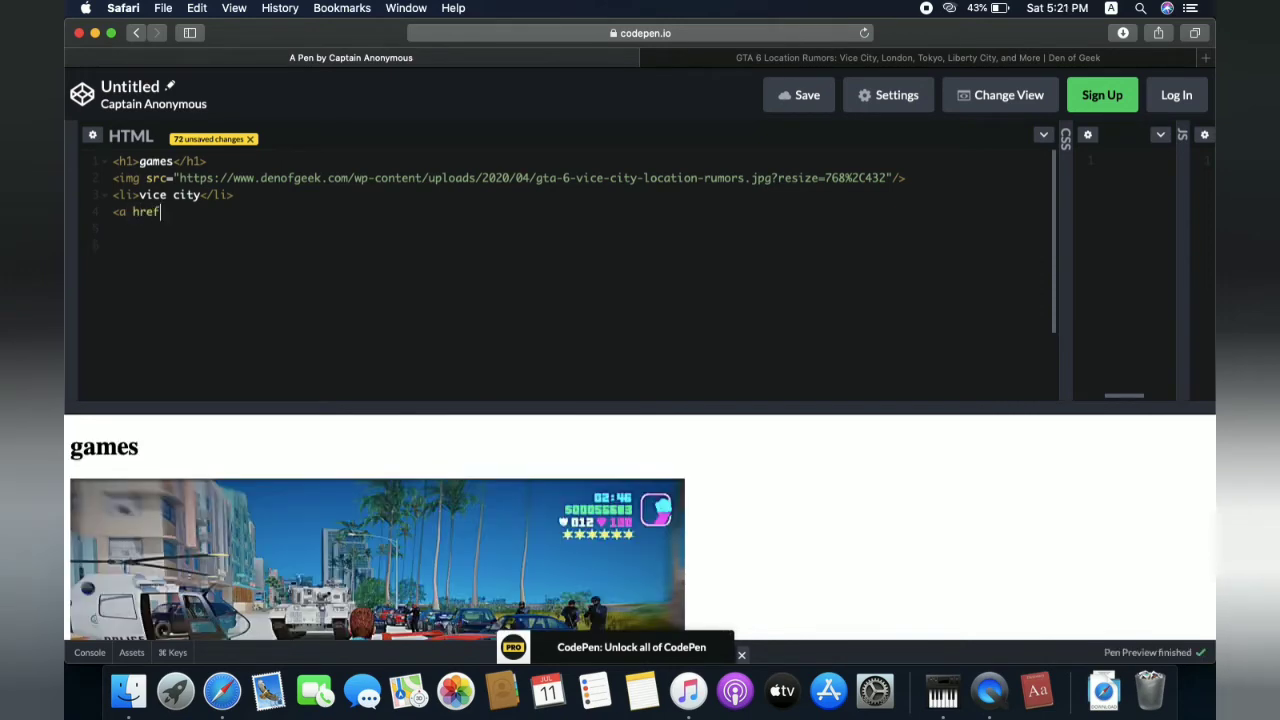
{"action": "type", "text": "="}
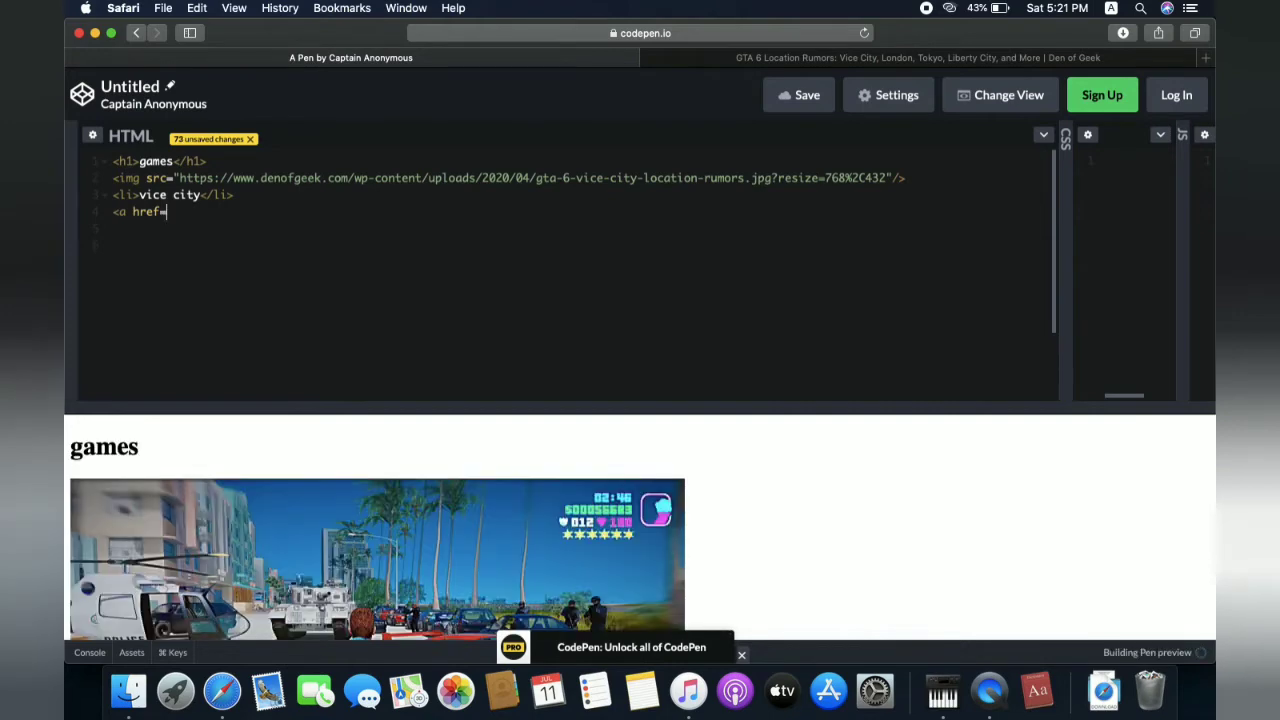
{"action": "type", "text": "\"\""}
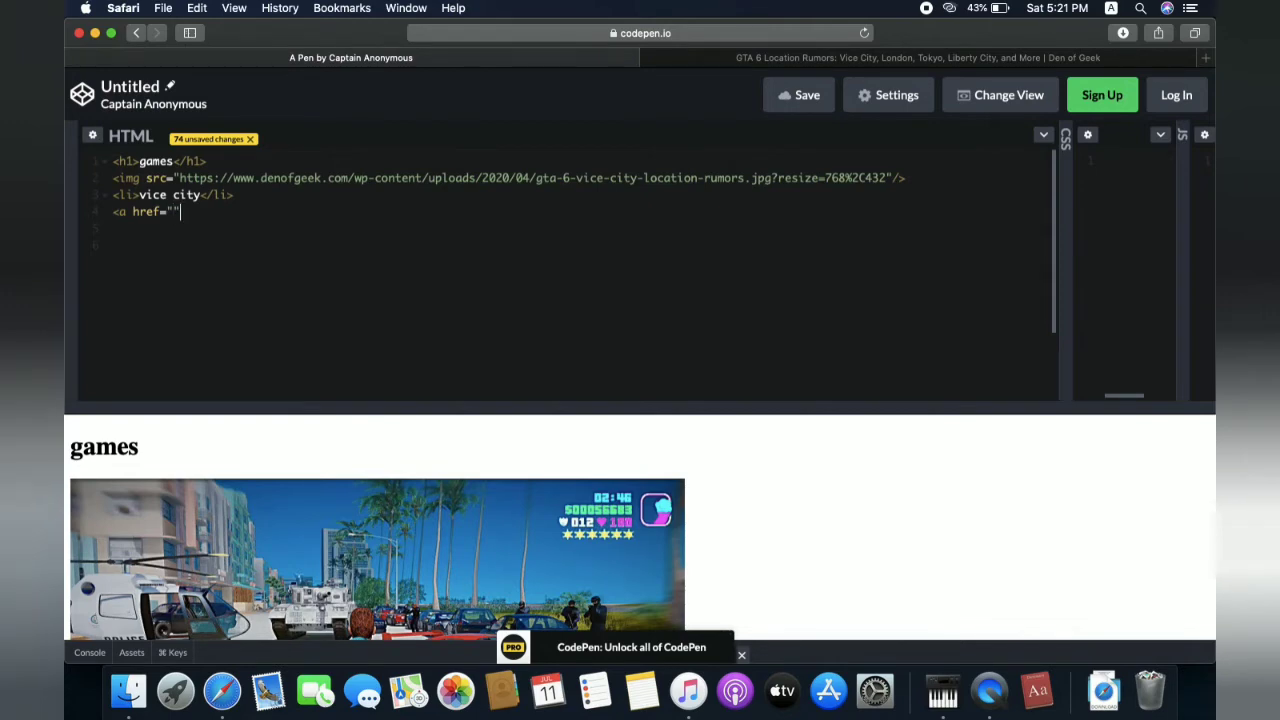
{"action": "type", "text": ">"}
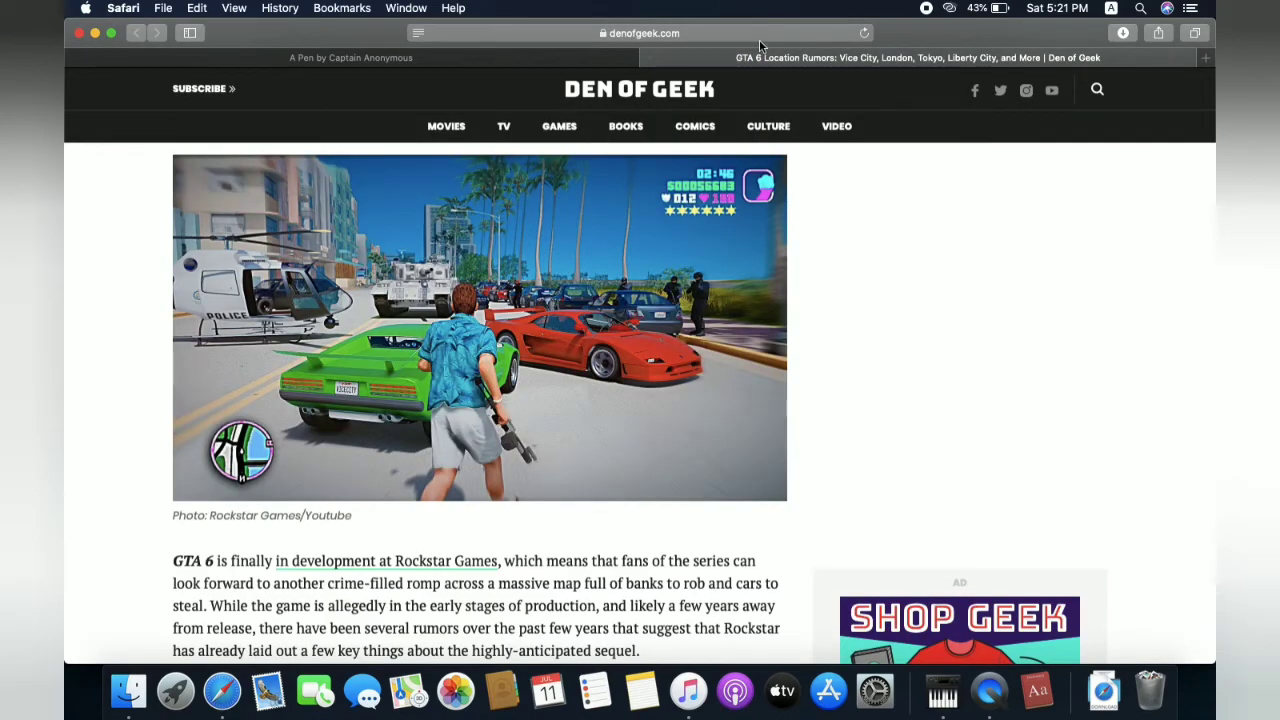
{"action": "left_click", "coordinate": [640, 33]}
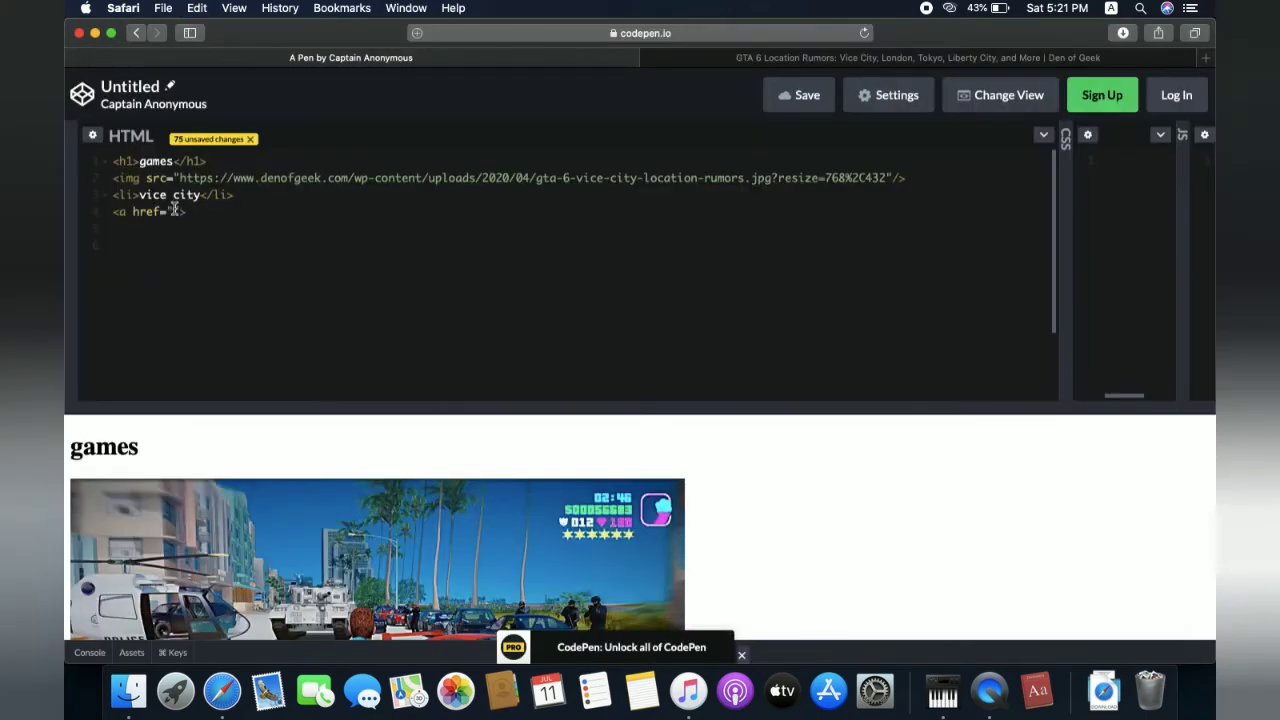
Step: Point the link to the Den of Geek gta-6-location-rumors article with the text 'download vice city'
{"action": "type", "text": "https://www.denofgeek.com/games/gta-6-location-rumors-spoilers-vice-city/"}
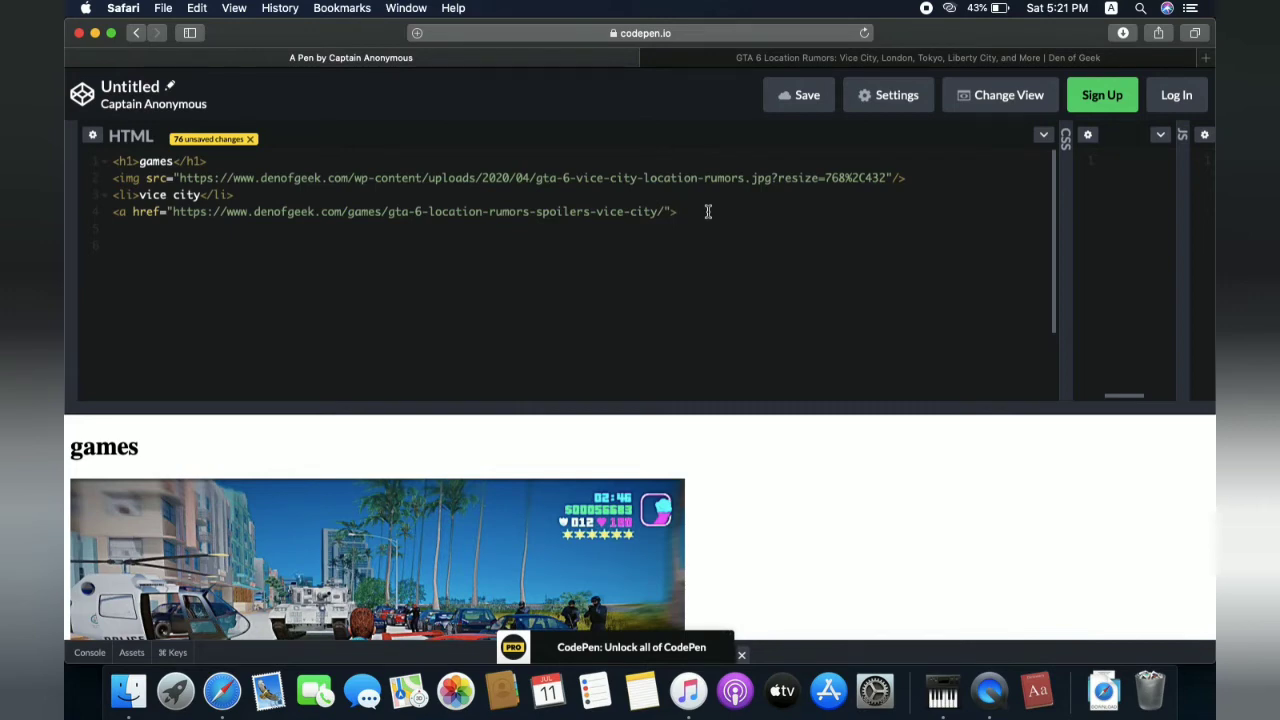
{"action": "type", "text": "download"}
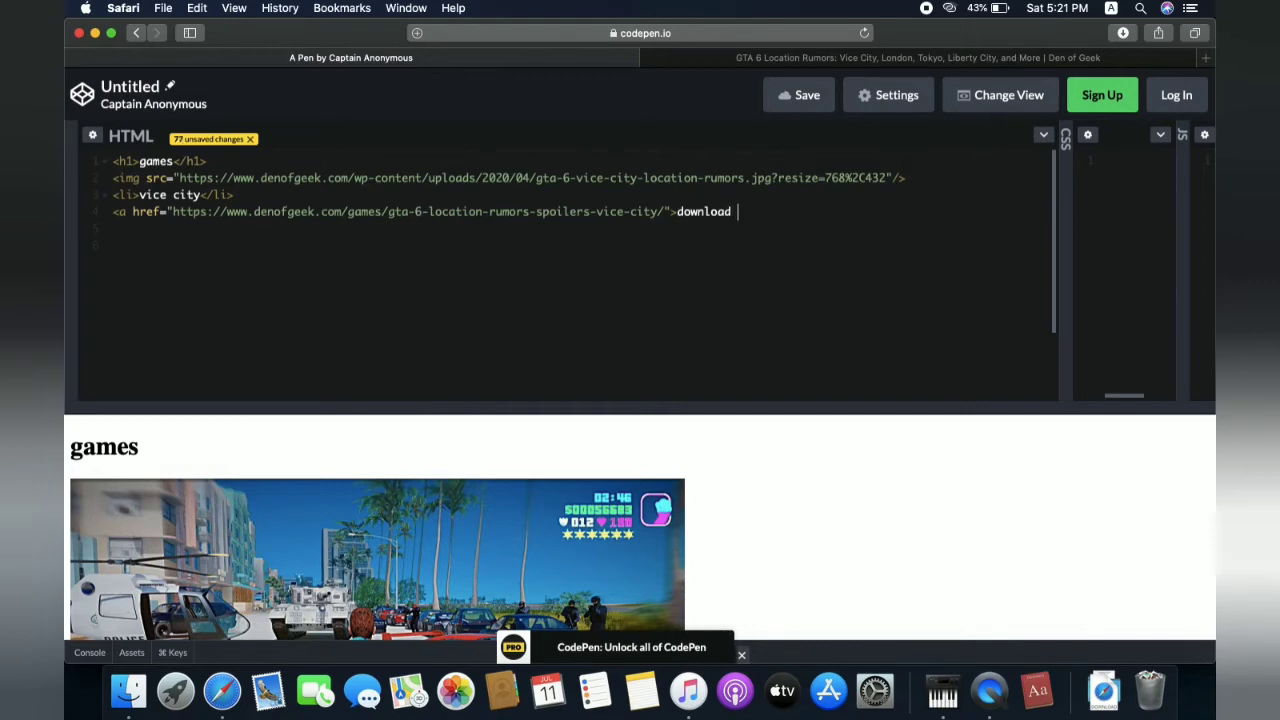
{"action": "type", "text": "vice"}
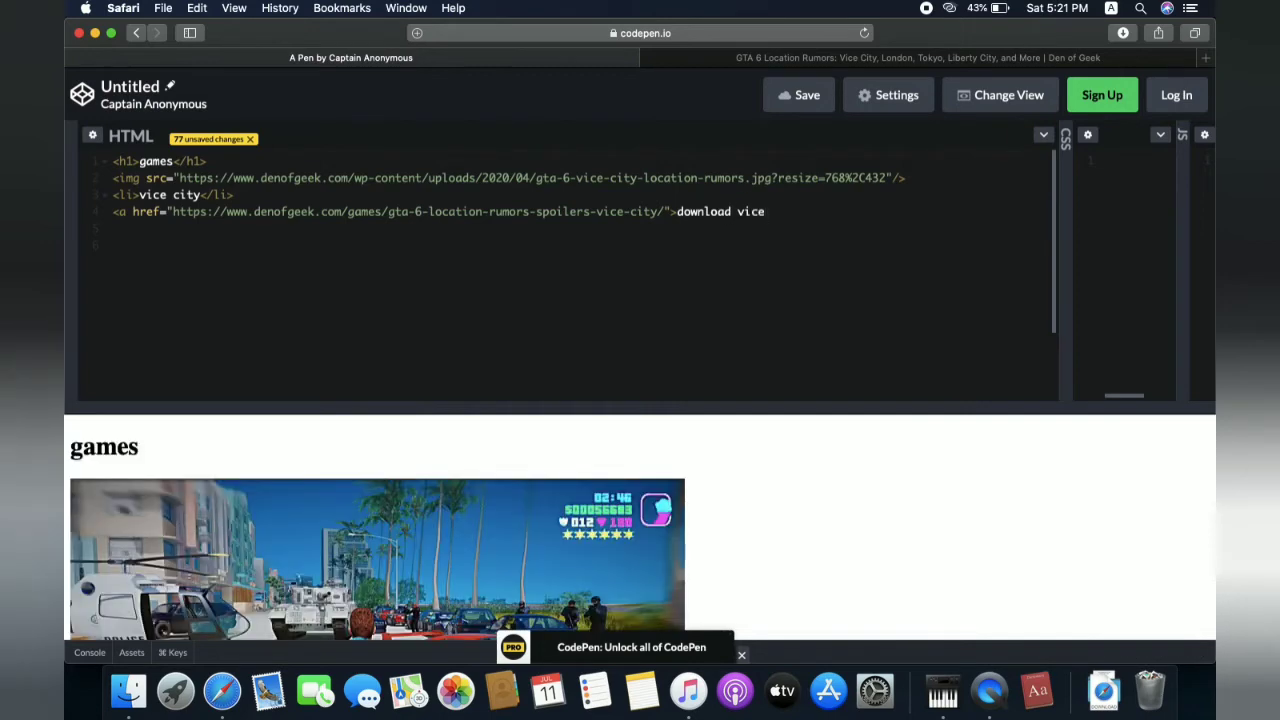
{"action": "type", "text": "city"}
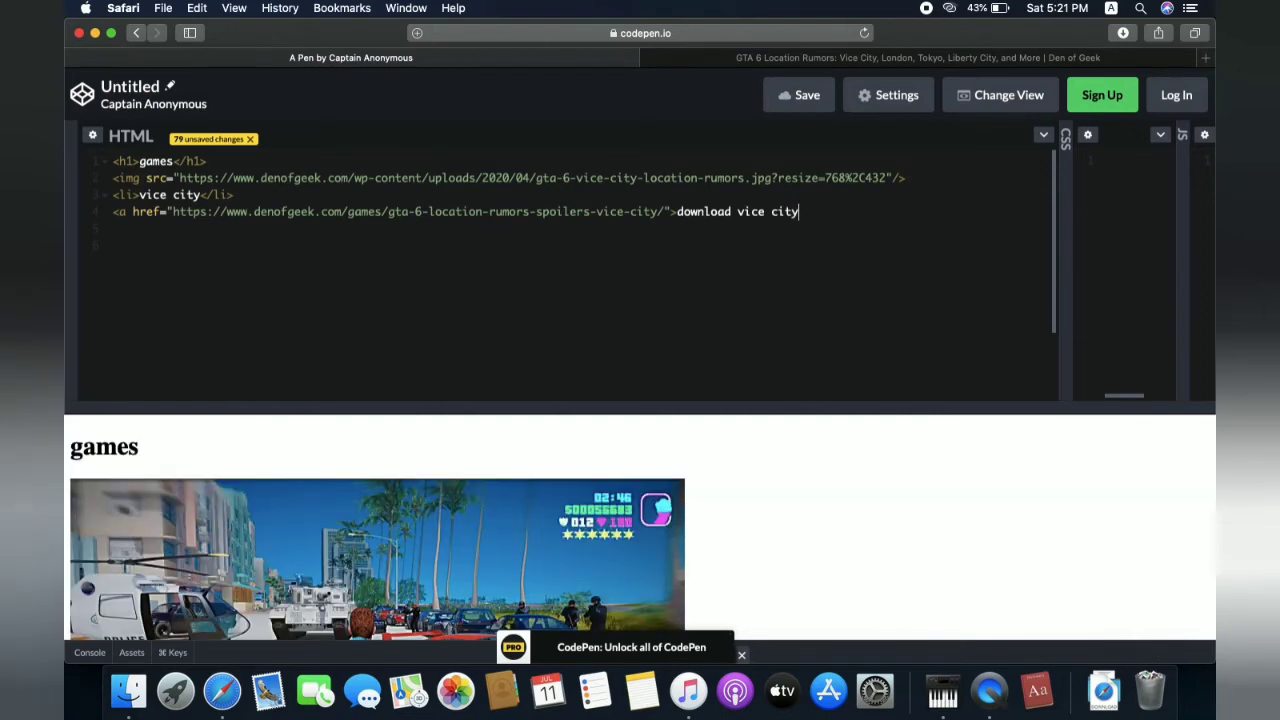
{"action": "type", "text": ">"}
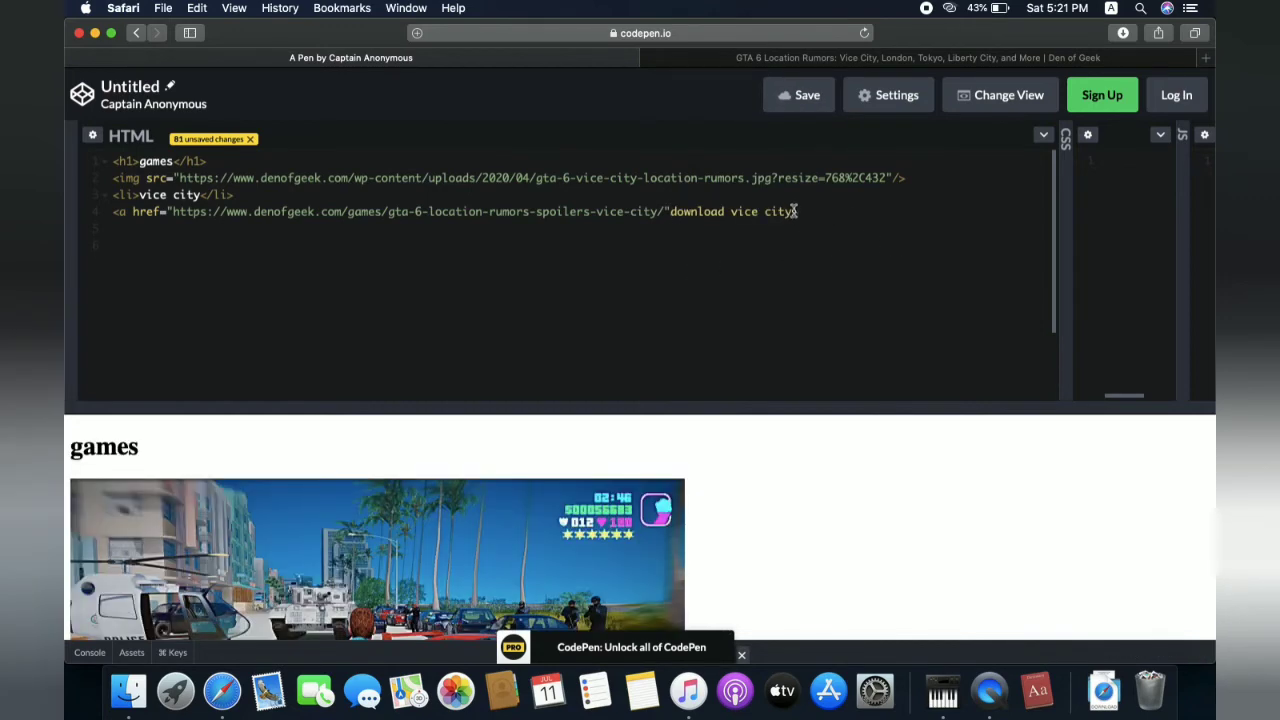
{"action": "type", "text": "/"}
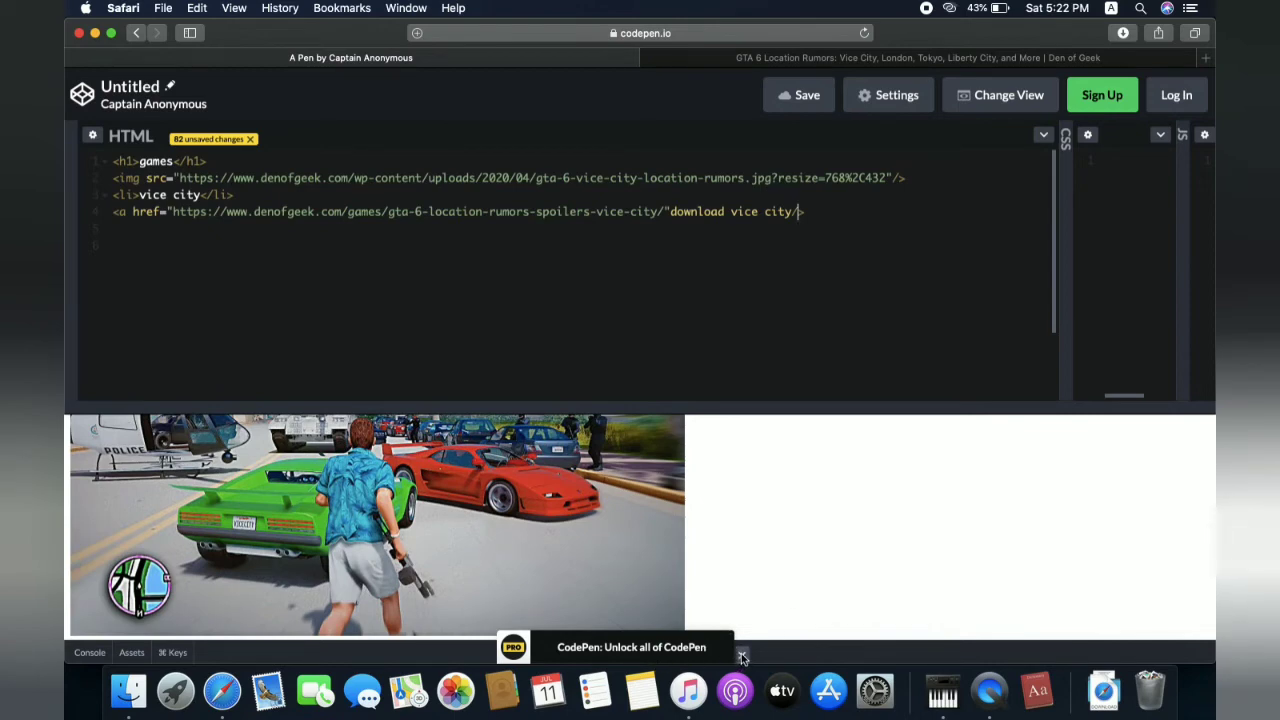
Step: Close the CodePen Pro toast and delete the stray '/' after 'download vice city'
{"action": "left_click", "coordinate": [743, 657]}
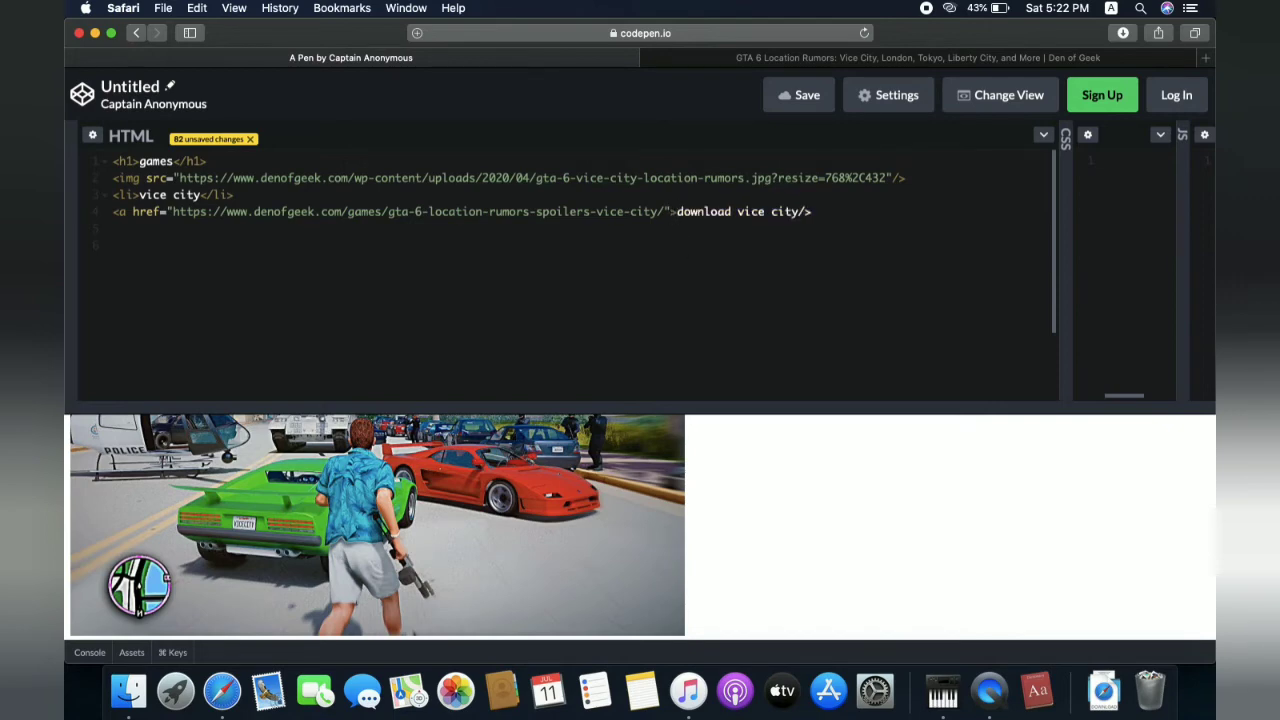
{"action": "left_click", "coordinate": [810, 211]}
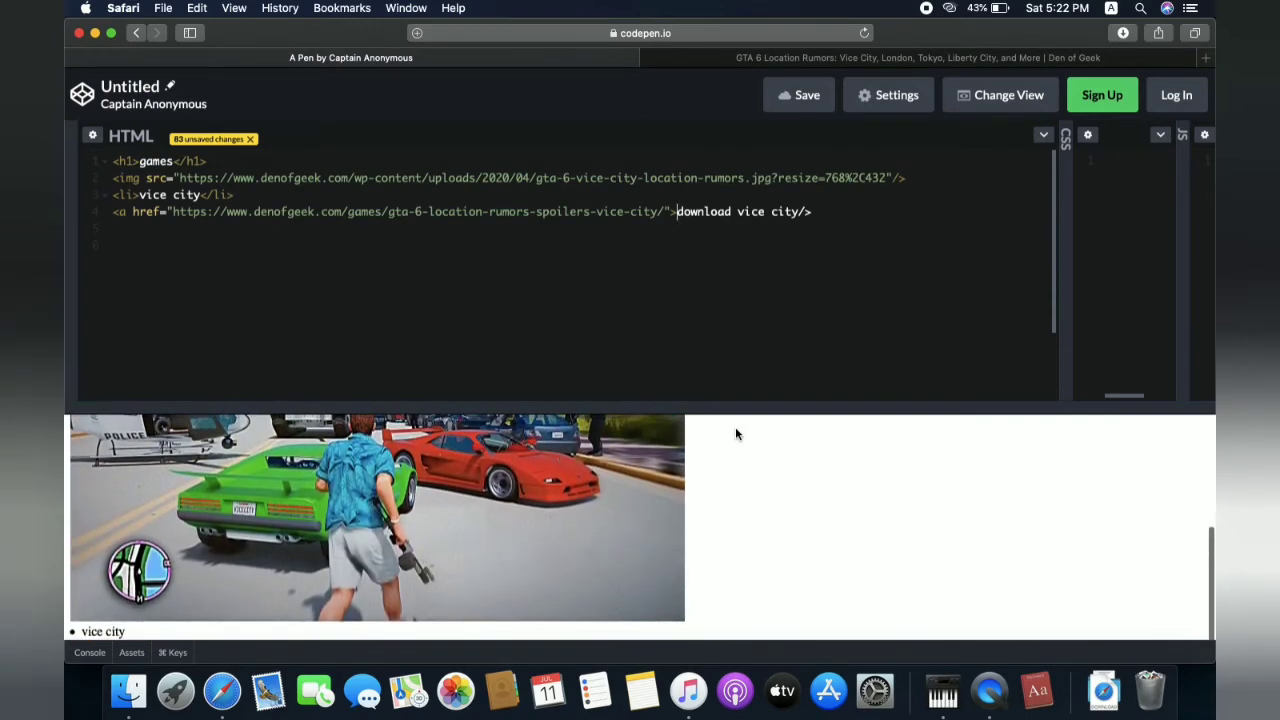
{"action": "mouse_move", "coordinate": [822, 313]}
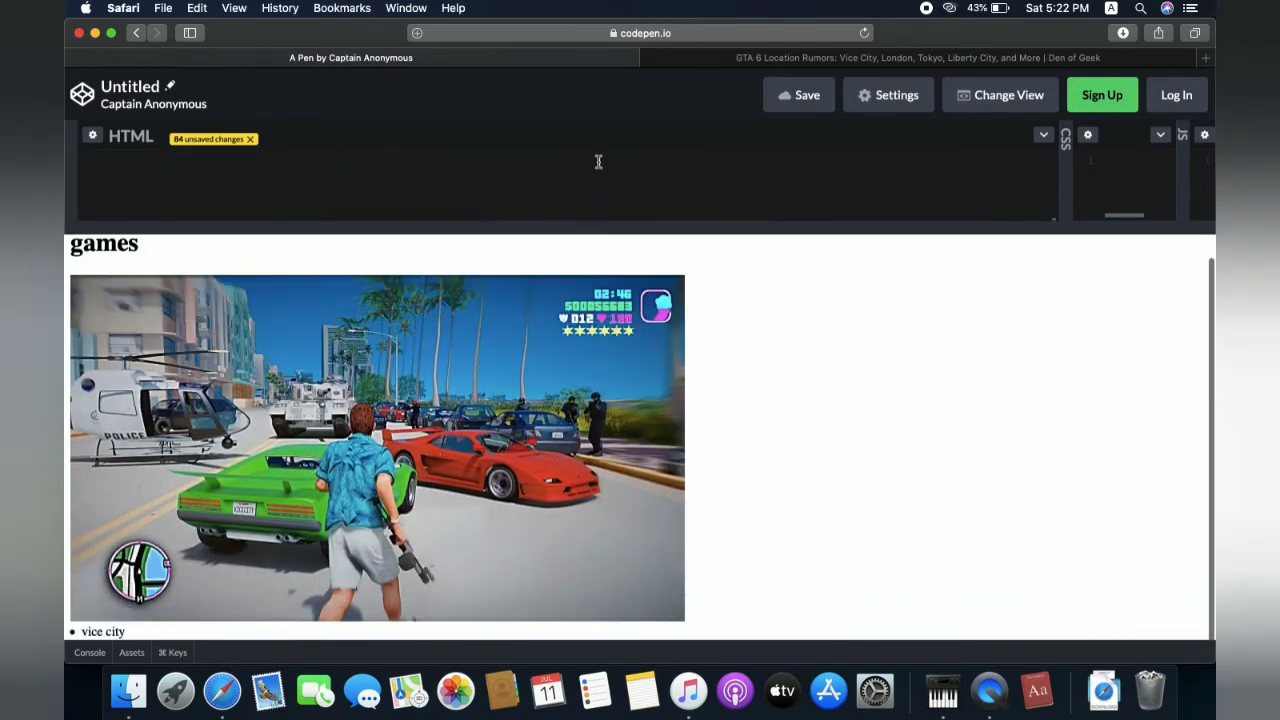
{"action": "scroll", "scroll_direction": "down", "scroll_amount": 3}
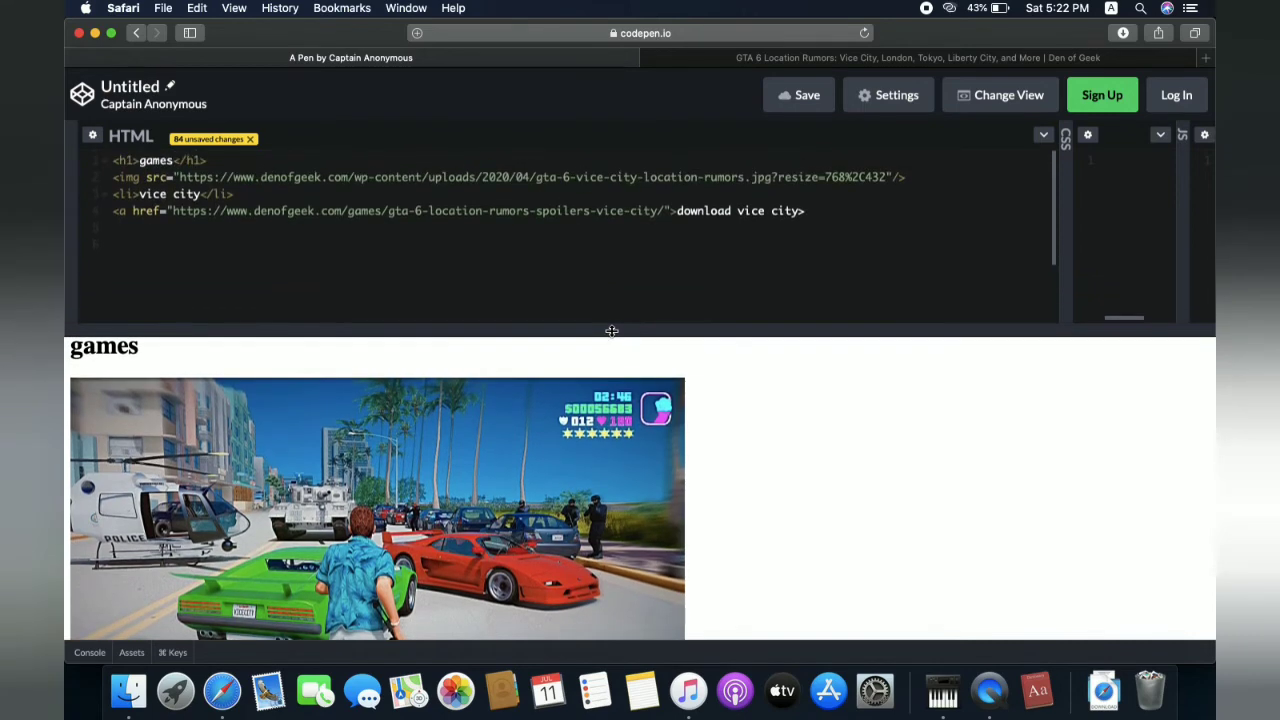
Step: Add a <li>psp game</li> item on the line below the download link
{"action": "left_click", "coordinate": [117, 244]}
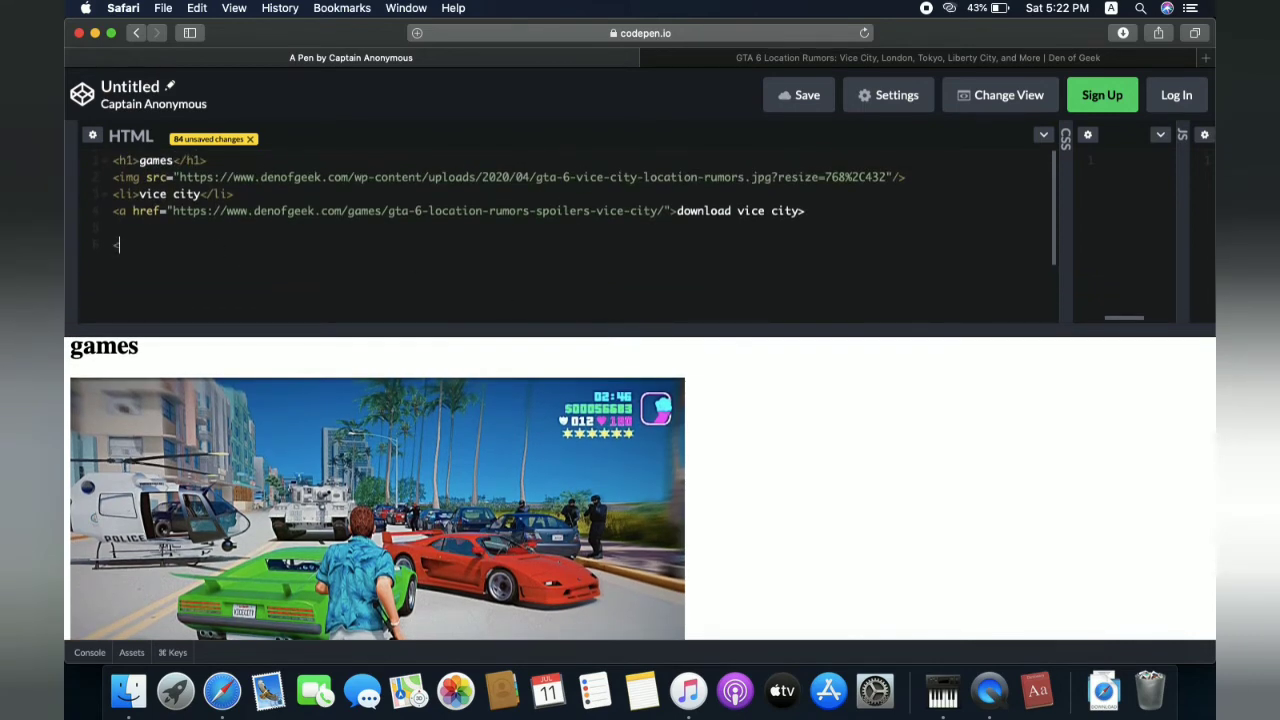
{"action": "type", "text": "<li>"}
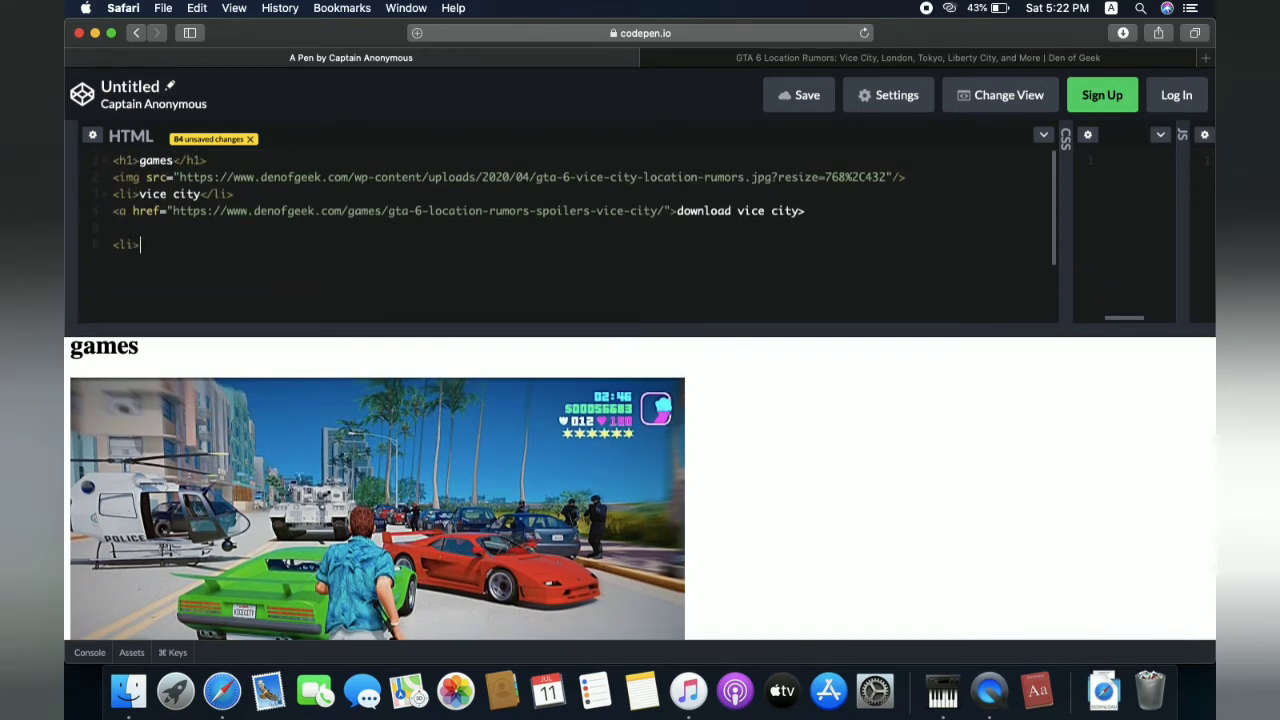
{"action": "type", "text": "p"}
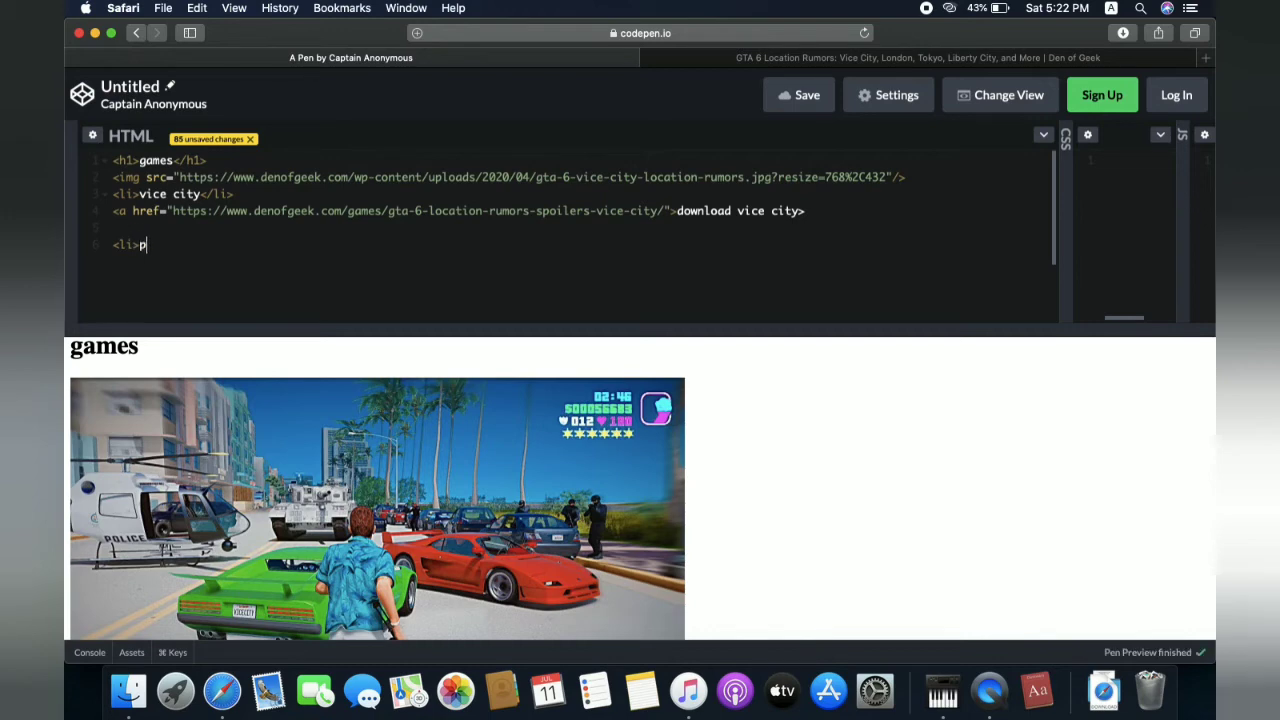
{"action": "type", "text": "sp gam"}
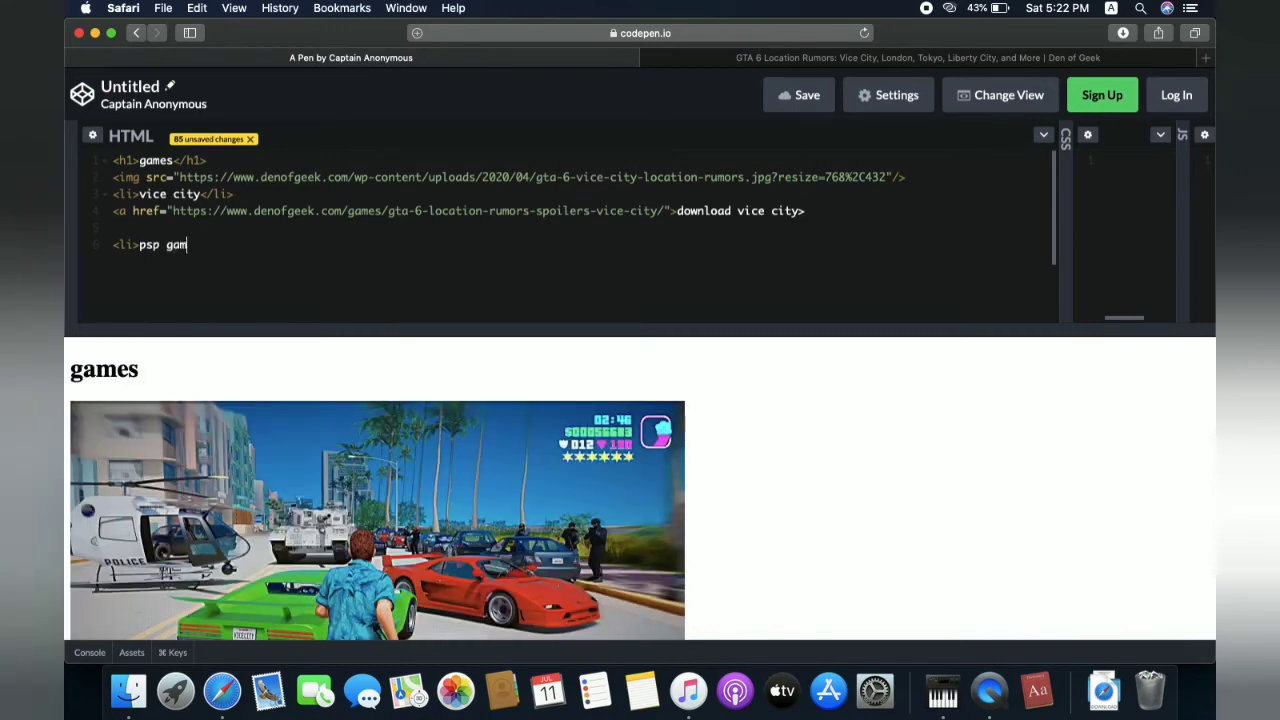
{"action": "type", "text": "e</li>"}
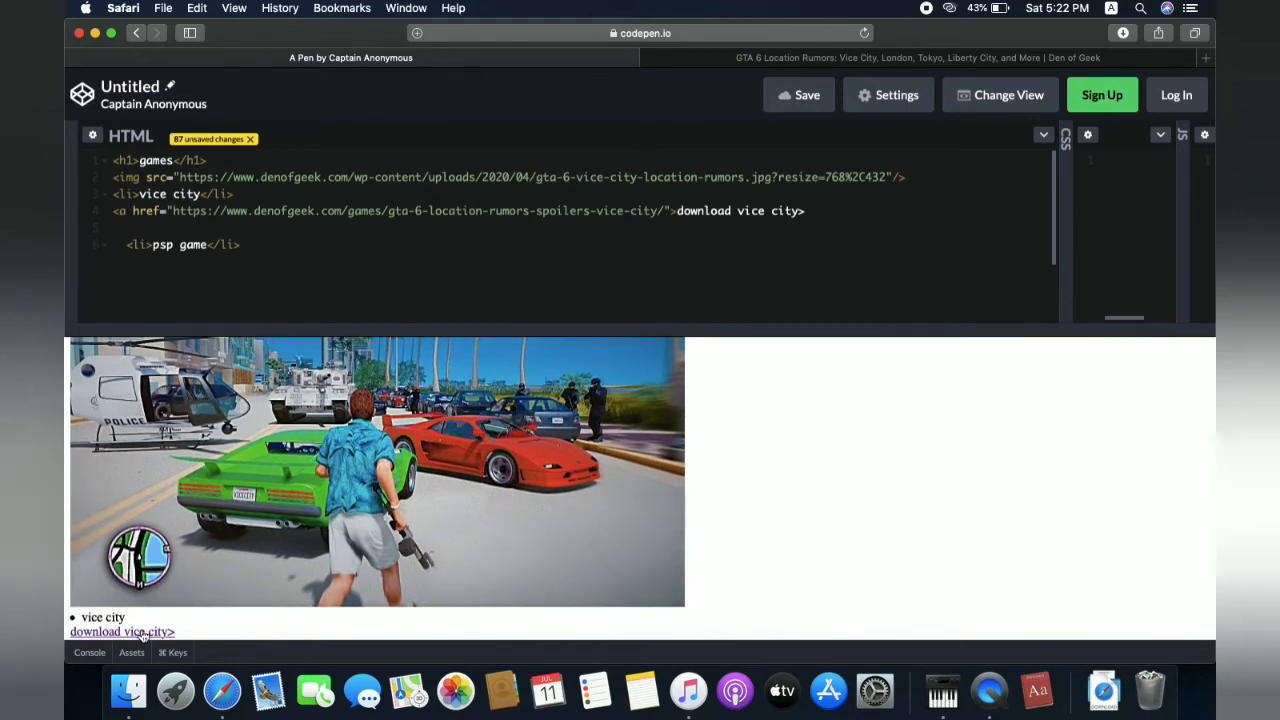
Step: Follow the 'download vice city' link in the preview, skim the article, and show the console
{"action": "left_click", "coordinate": [121, 631]}
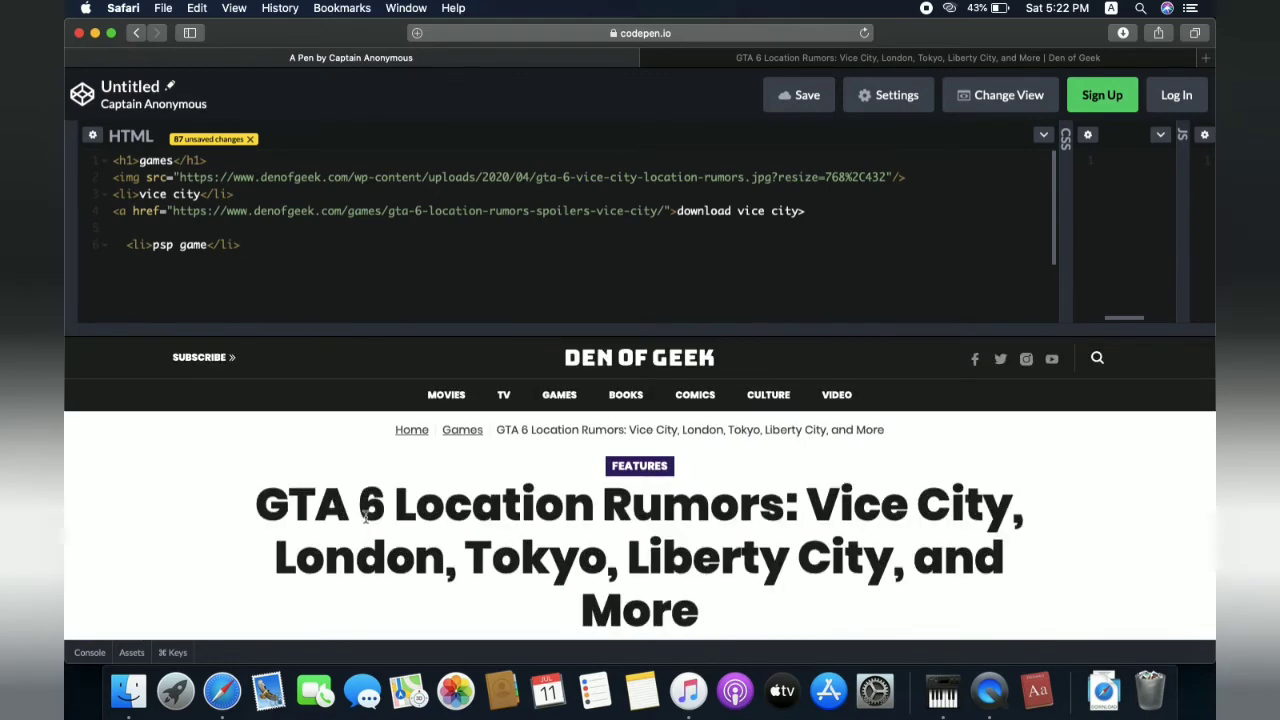
{"action": "scroll", "scroll_direction": "down", "scroll_amount": 3}
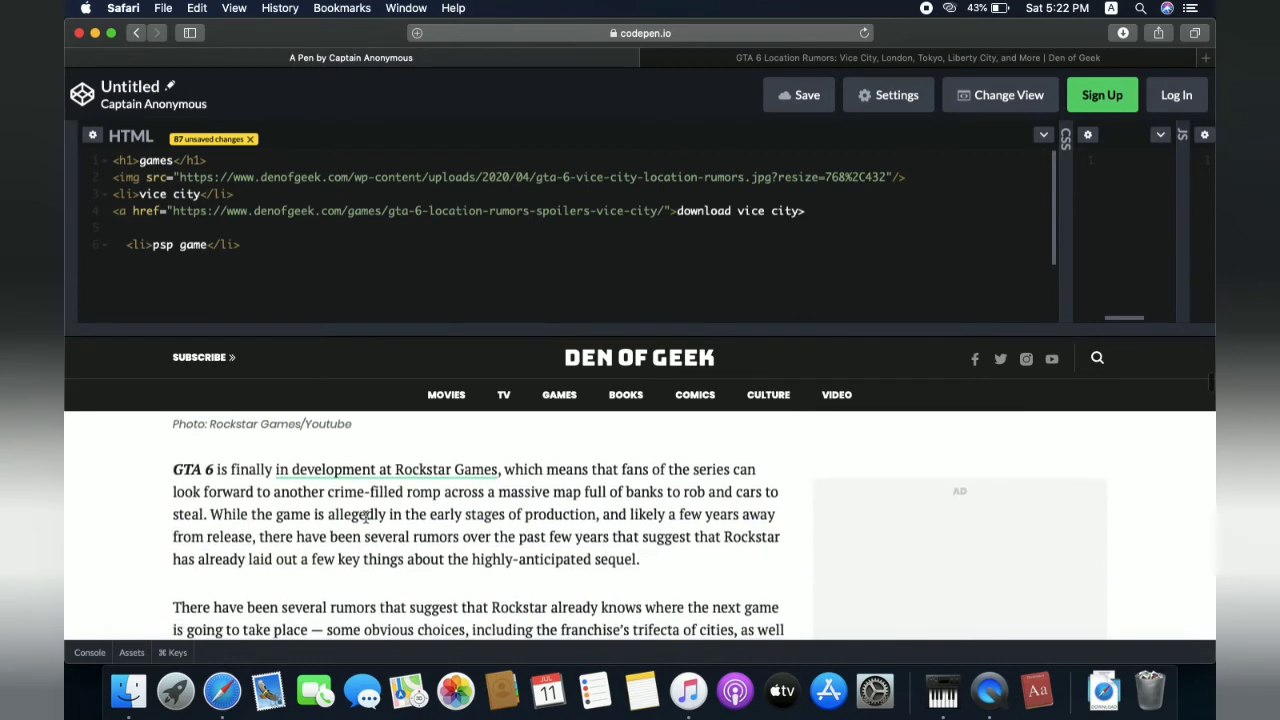
{"action": "scroll", "scroll_direction": "up", "scroll_amount": 3}
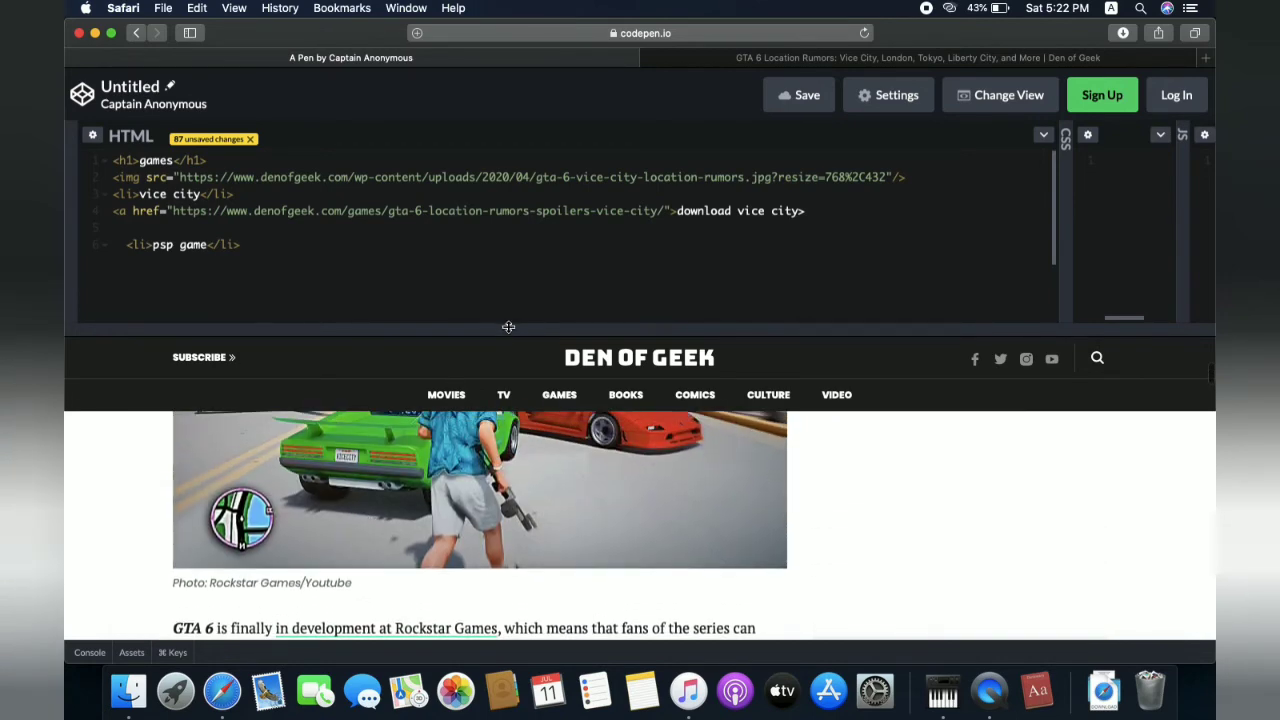
{"action": "scroll", "scroll_direction": "down", "scroll_amount": 3}
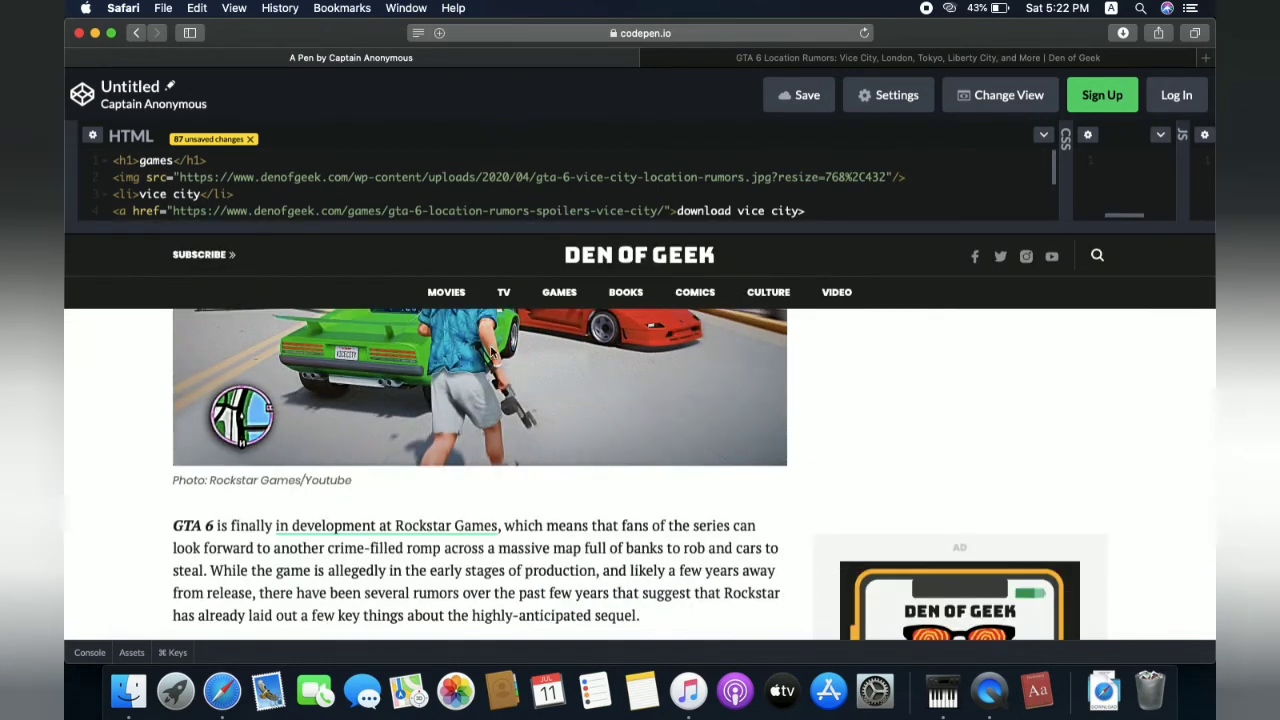
{"action": "scroll", "scroll_direction": "up", "scroll_amount": 3}
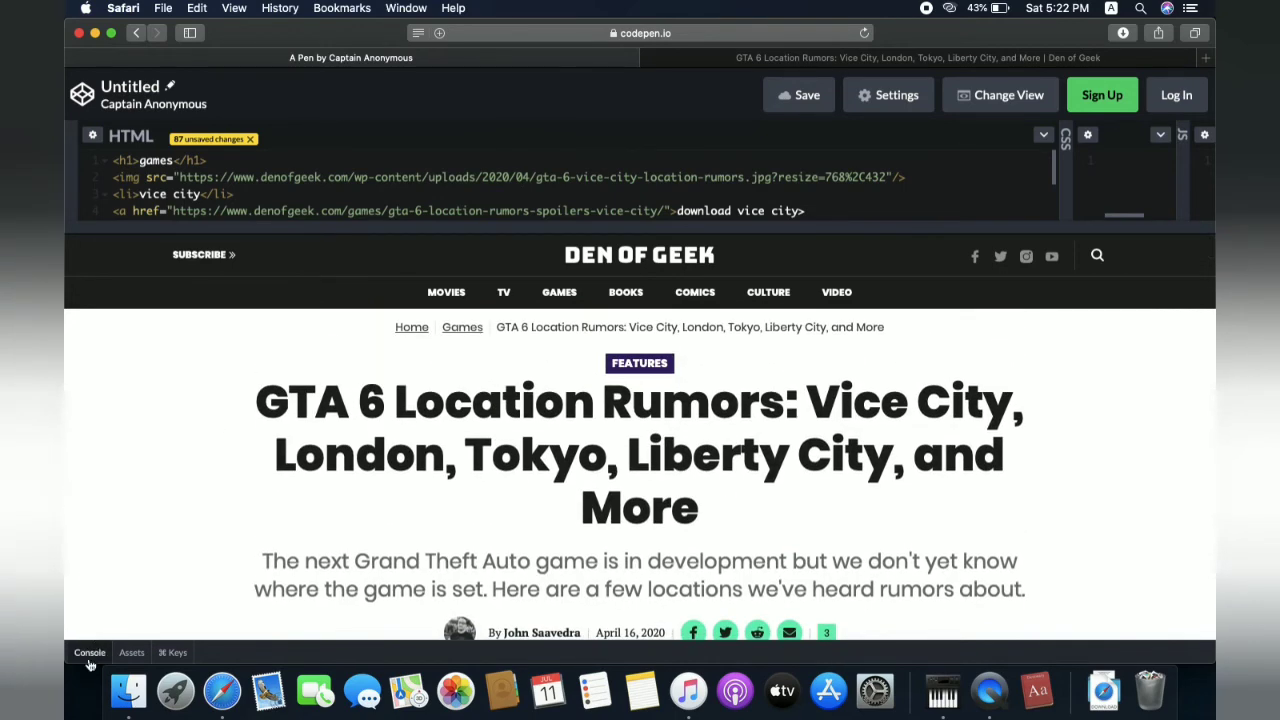
{"action": "left_click", "coordinate": [89, 652]}
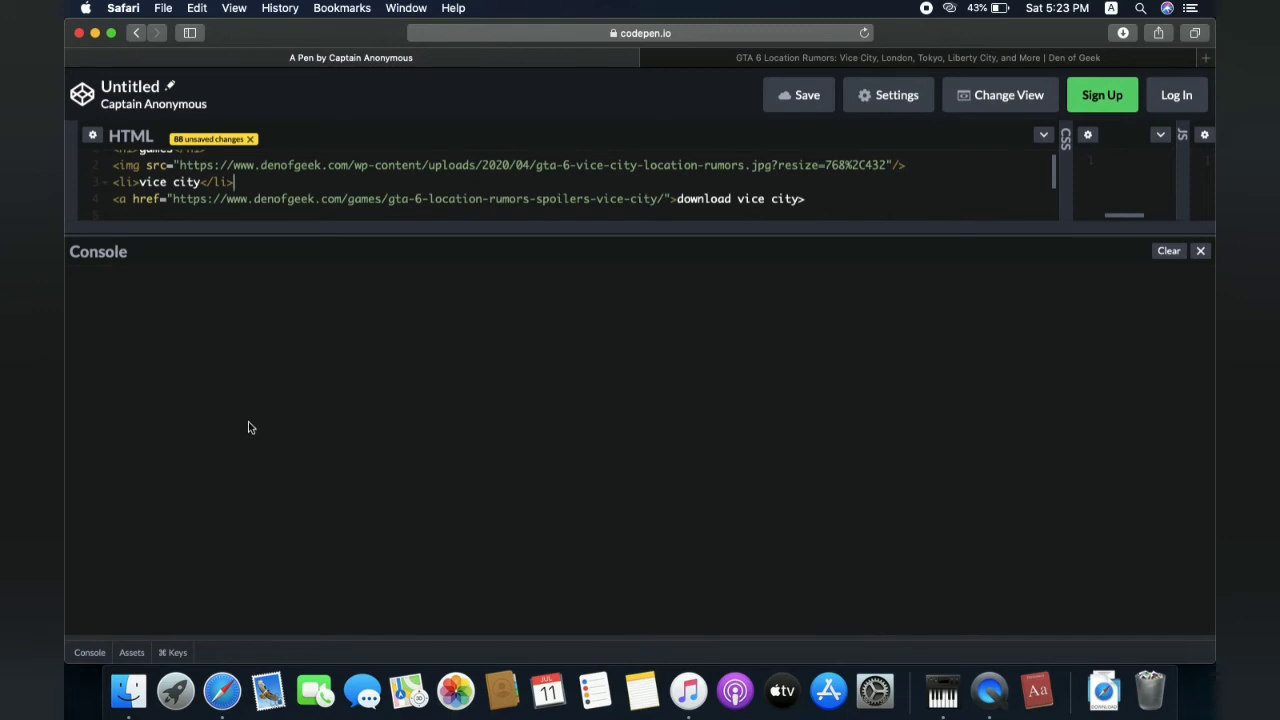
{"action": "mouse_move", "coordinate": [318, 240]}
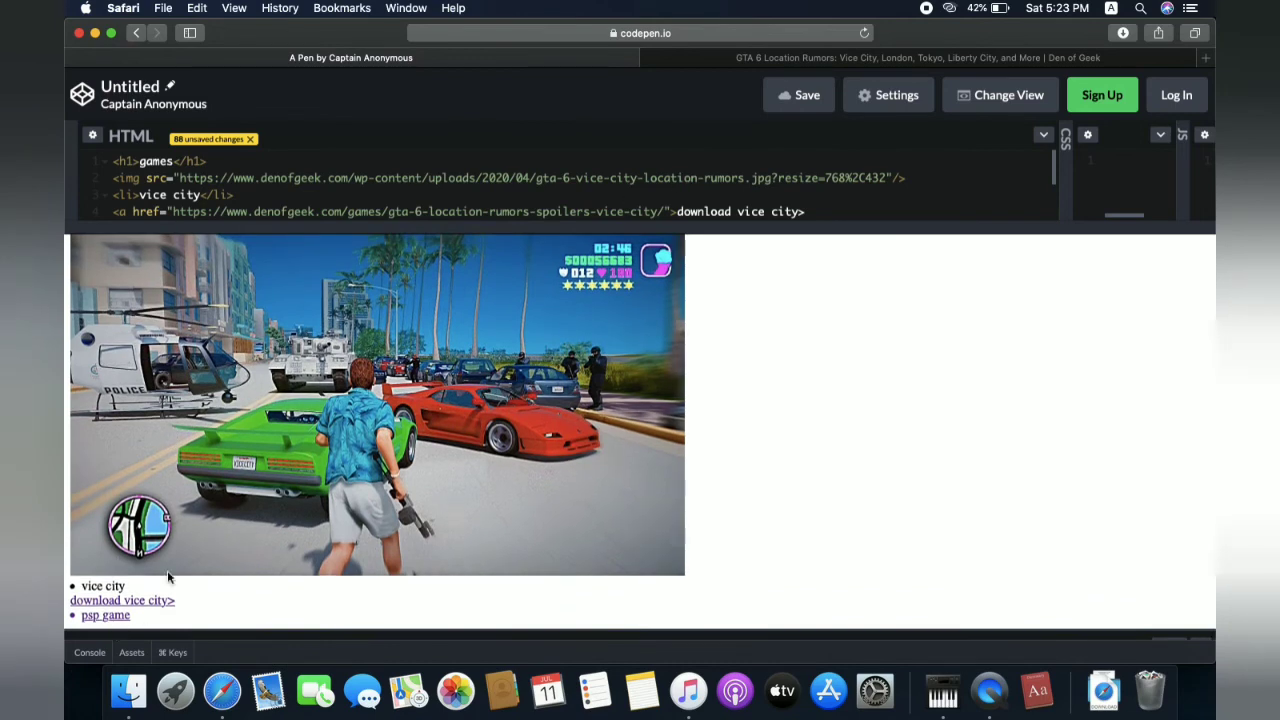
{"action": "mouse_move", "coordinate": [150, 601]}
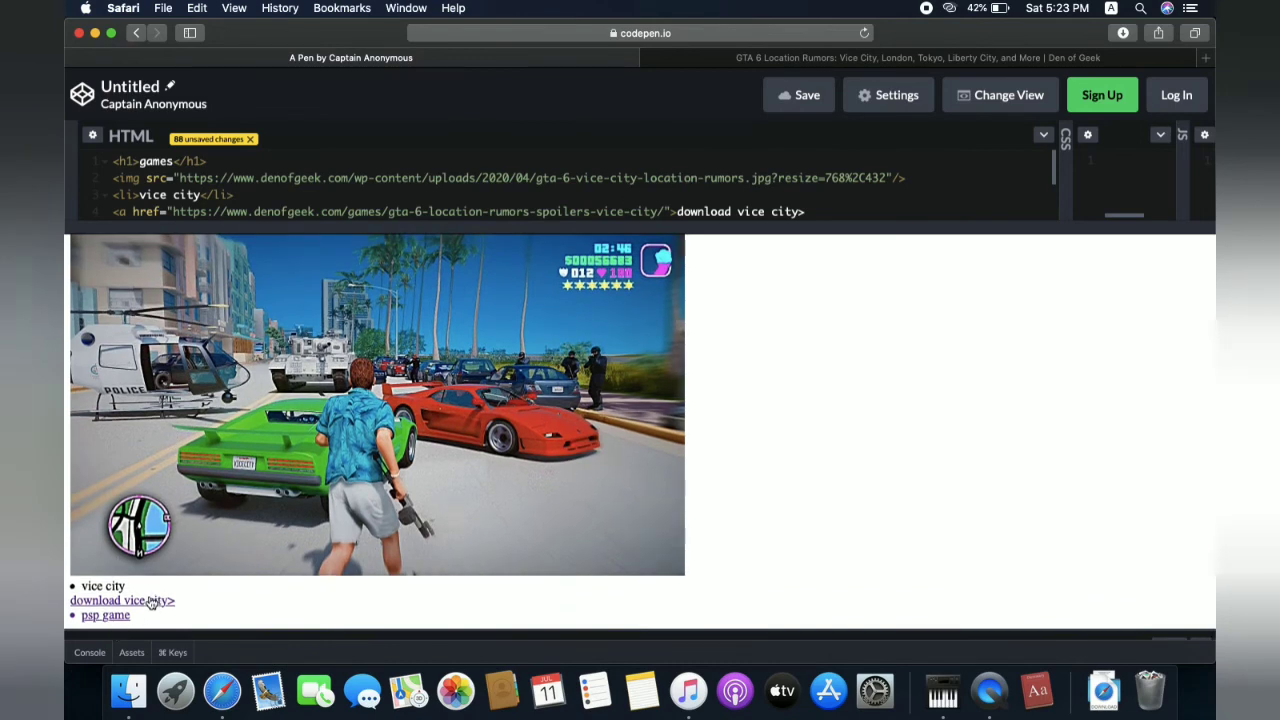
Step: Follow the download link again and scroll the article down to the location rumors text
{"action": "left_click", "coordinate": [122, 600]}
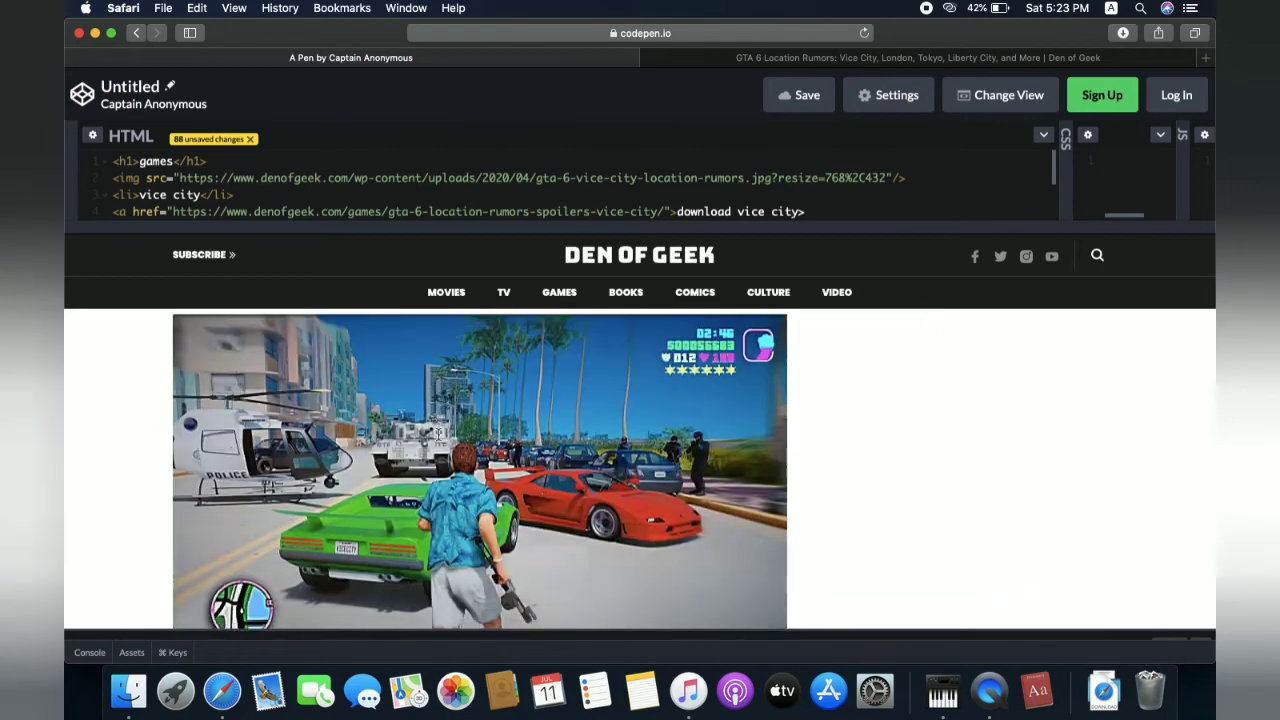
{"action": "scroll", "scroll_direction": "down", "scroll_amount": 3}
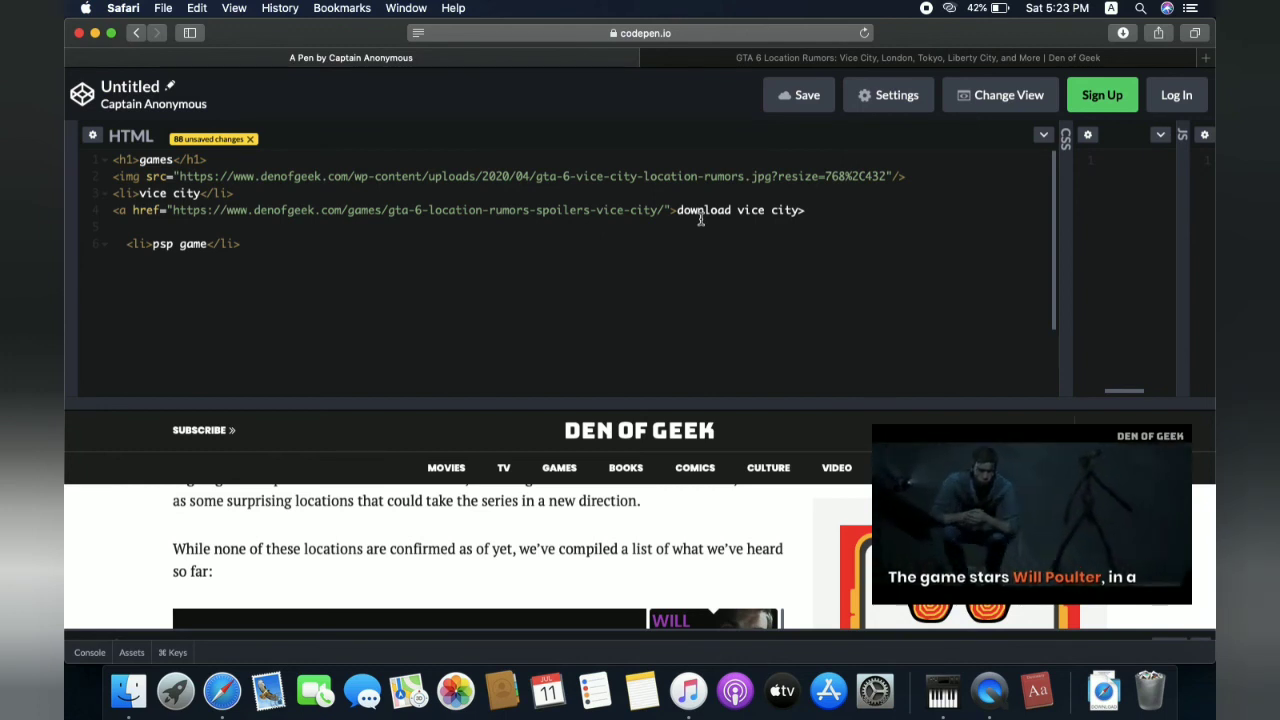
{"action": "mouse_move", "coordinate": [937, 30]}
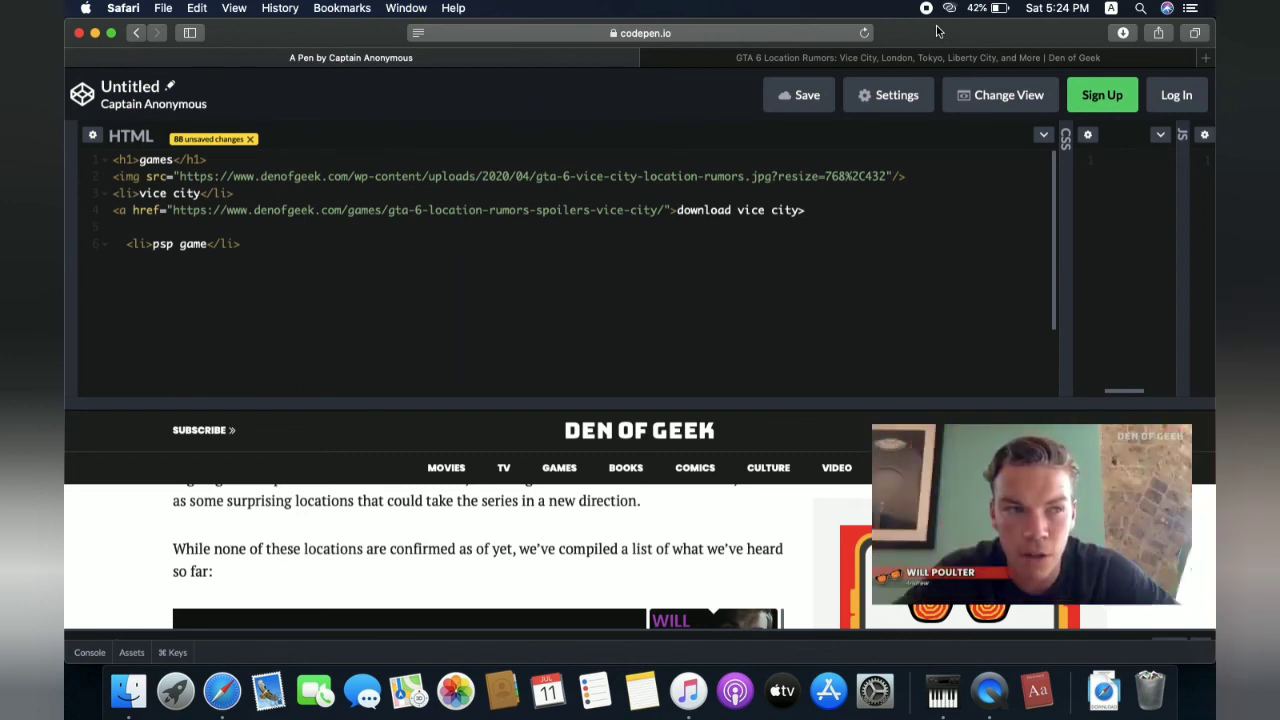
{"action": "mouse_move", "coordinate": [746, 402]}
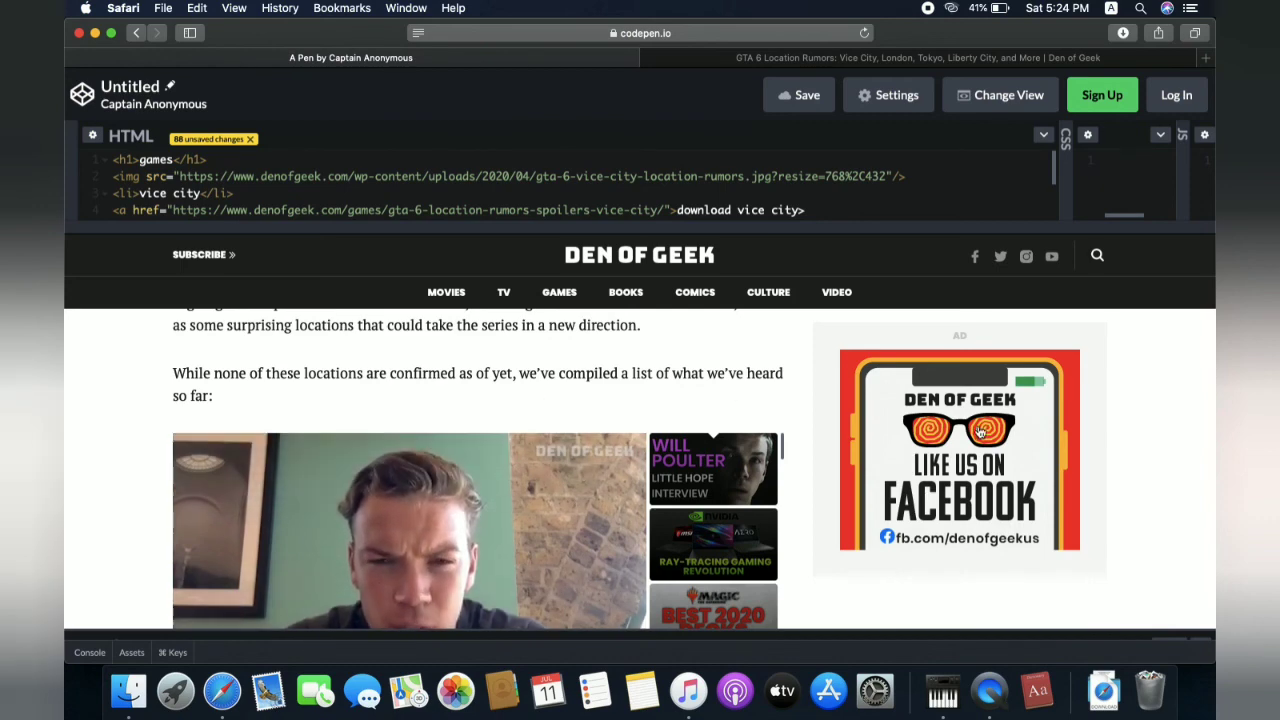
{"action": "scroll", "scroll_direction": "down", "scroll_amount": 3}
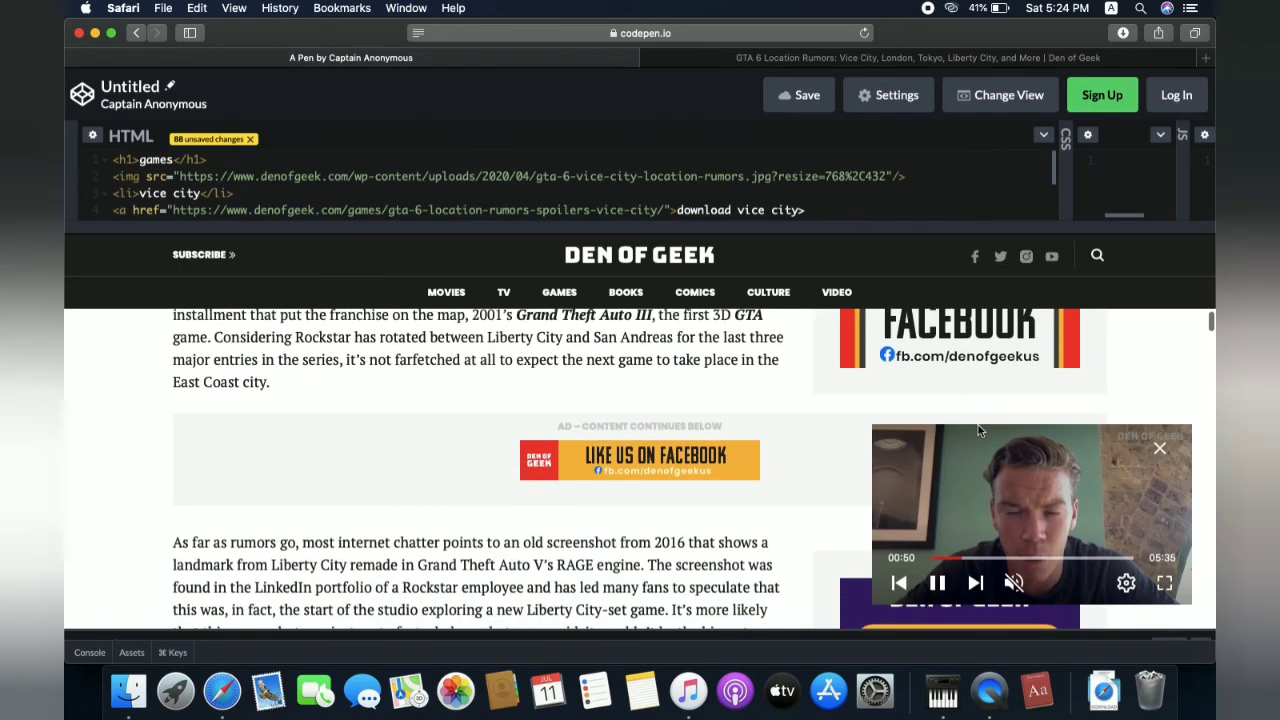